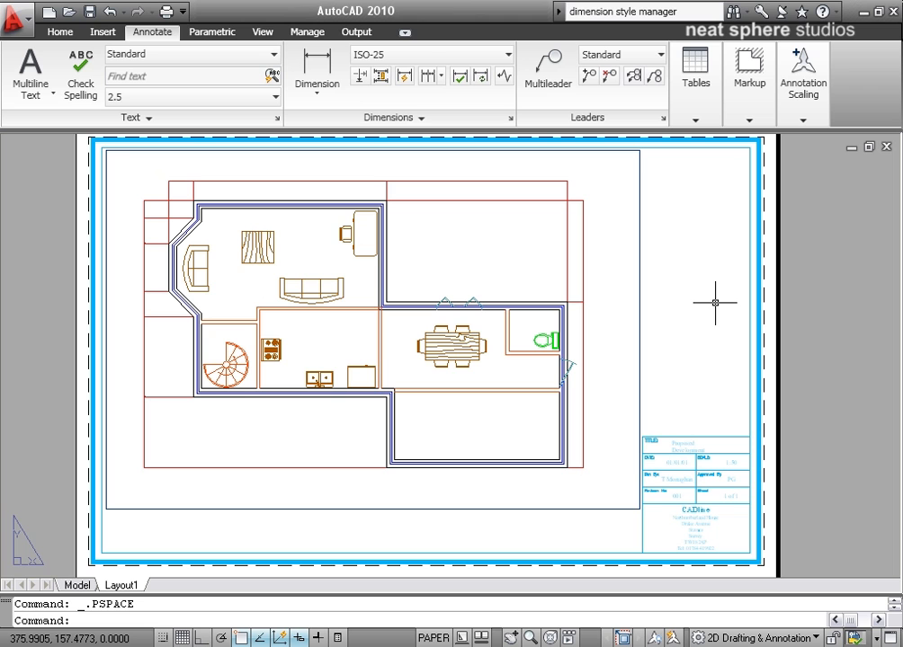
mouse_move(578, 247)
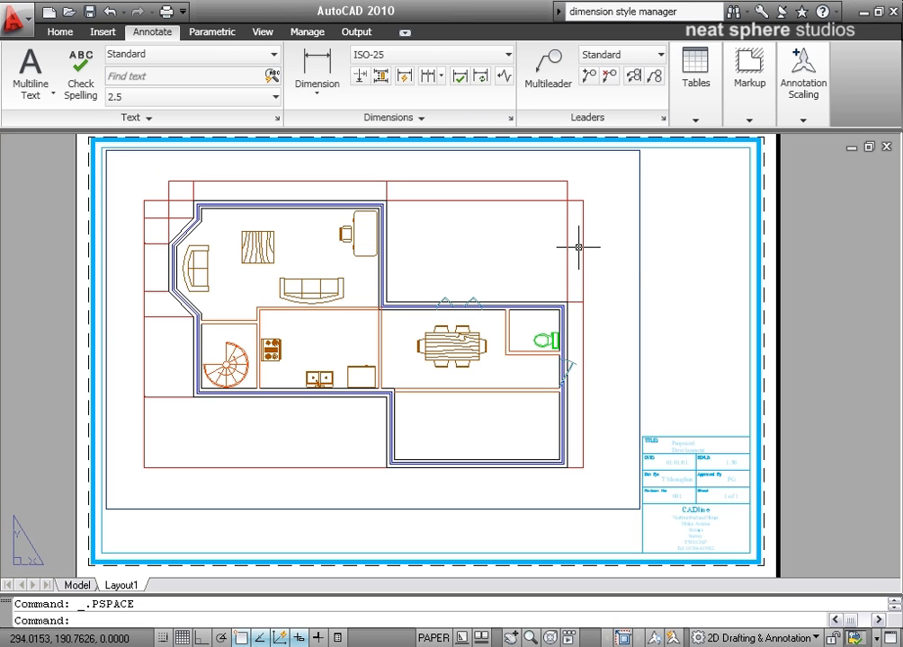
mouse_move(155, 311)
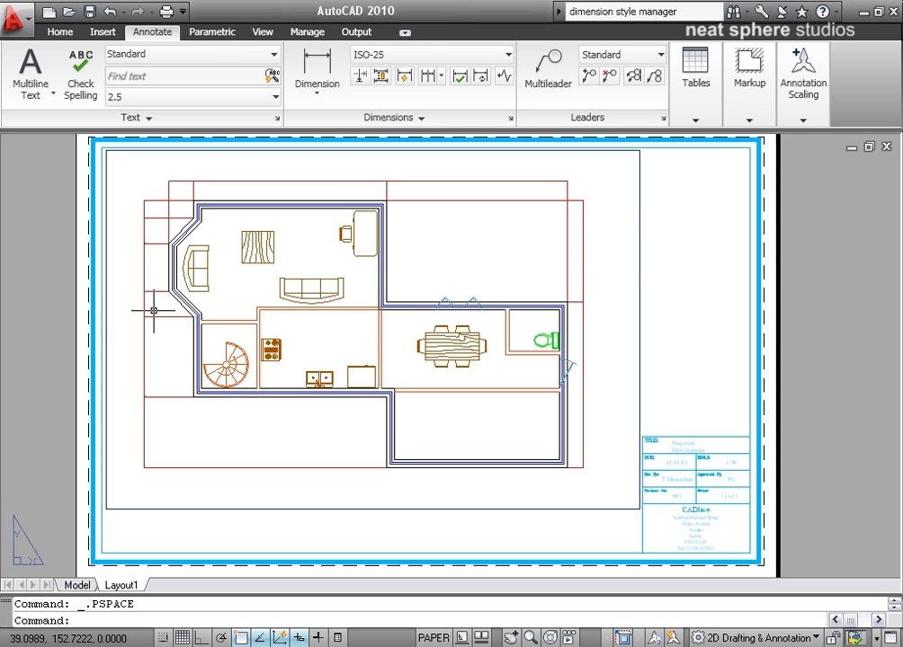
mouse_move(292, 169)
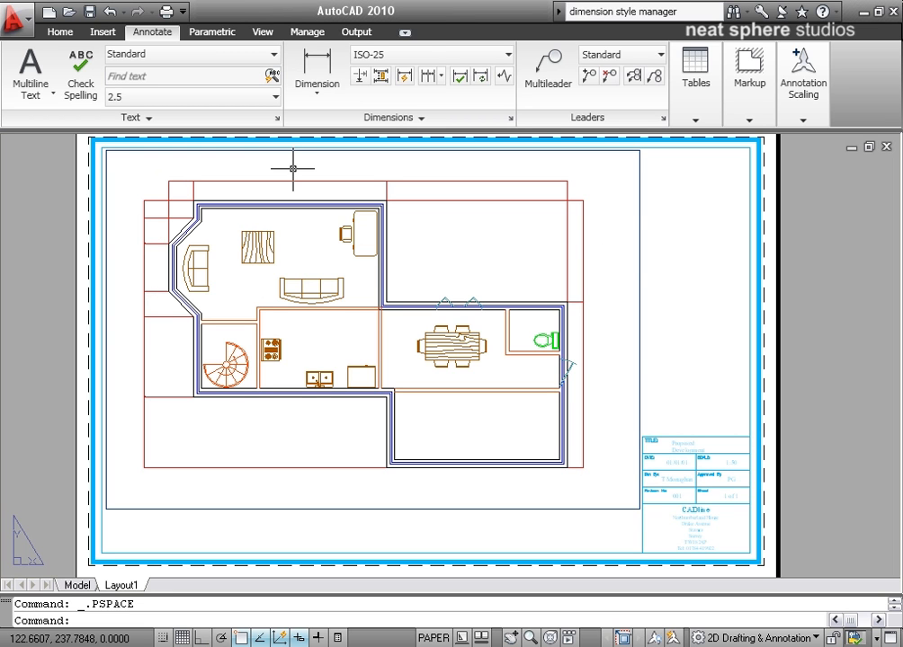
mouse_move(614, 252)
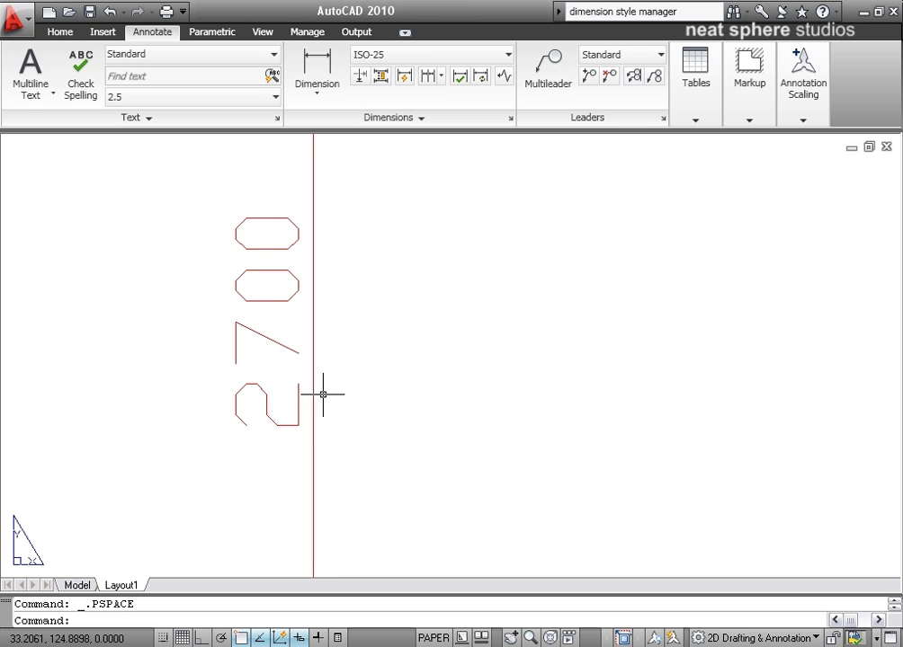
mouse_move(162, 443)
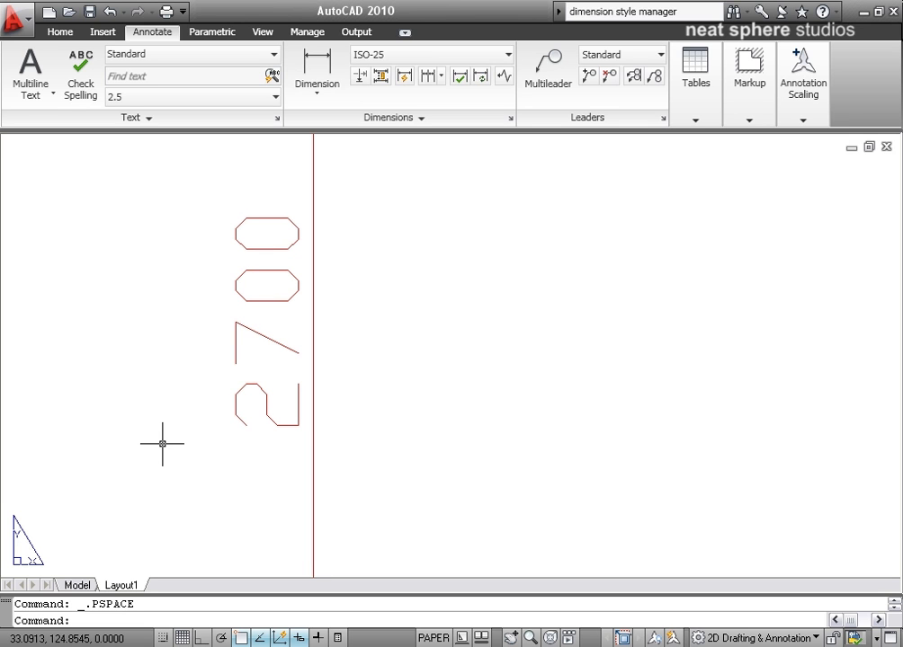
mouse_move(171, 441)
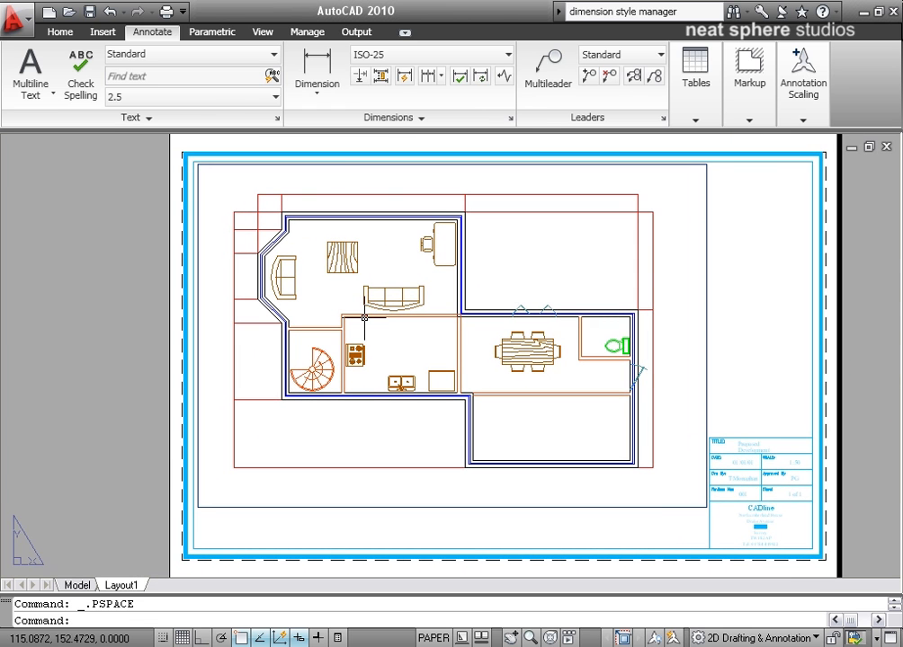
mouse_move(364, 319)
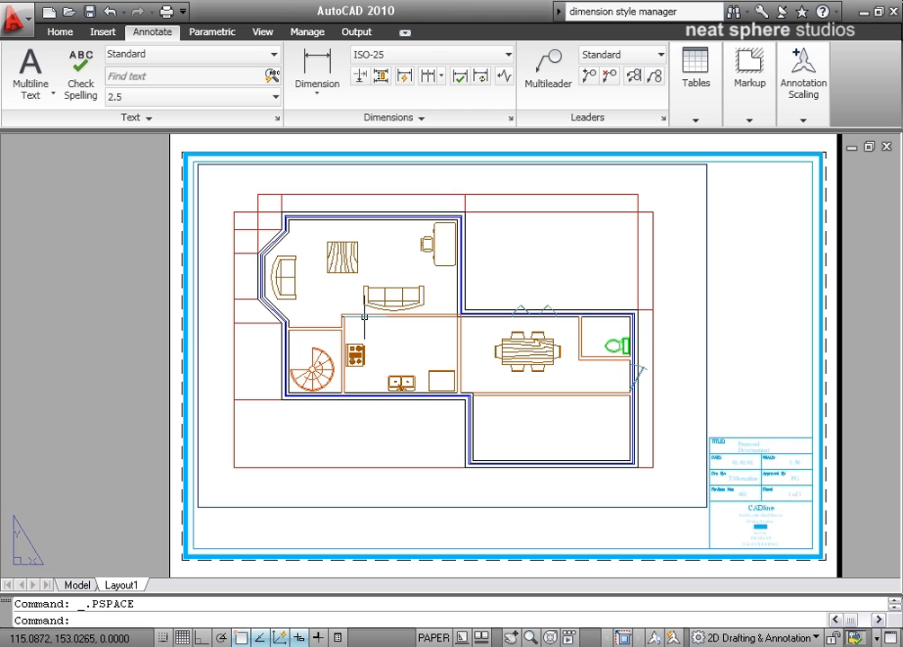
mouse_move(241, 325)
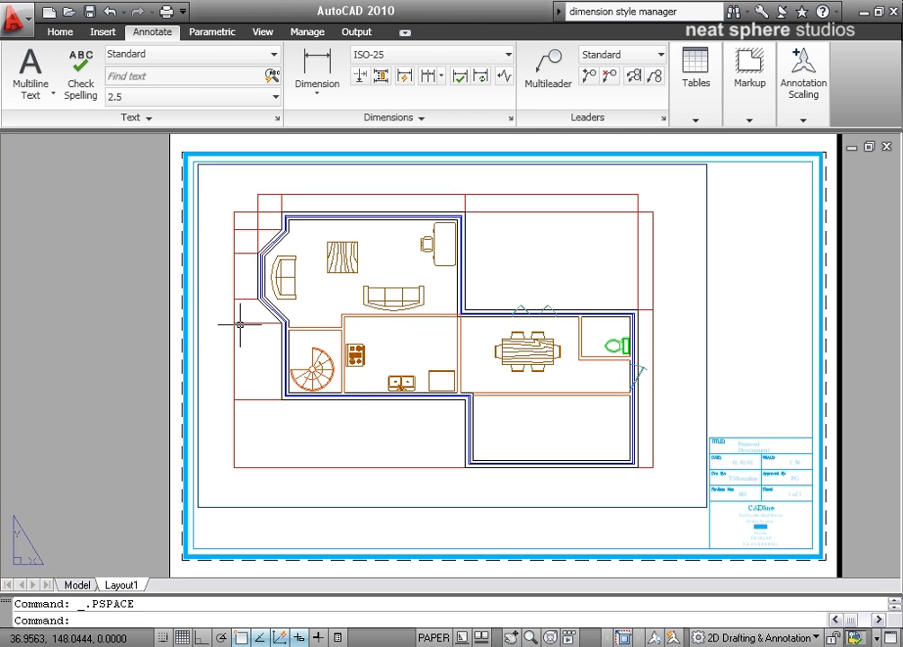
mouse_move(269, 489)
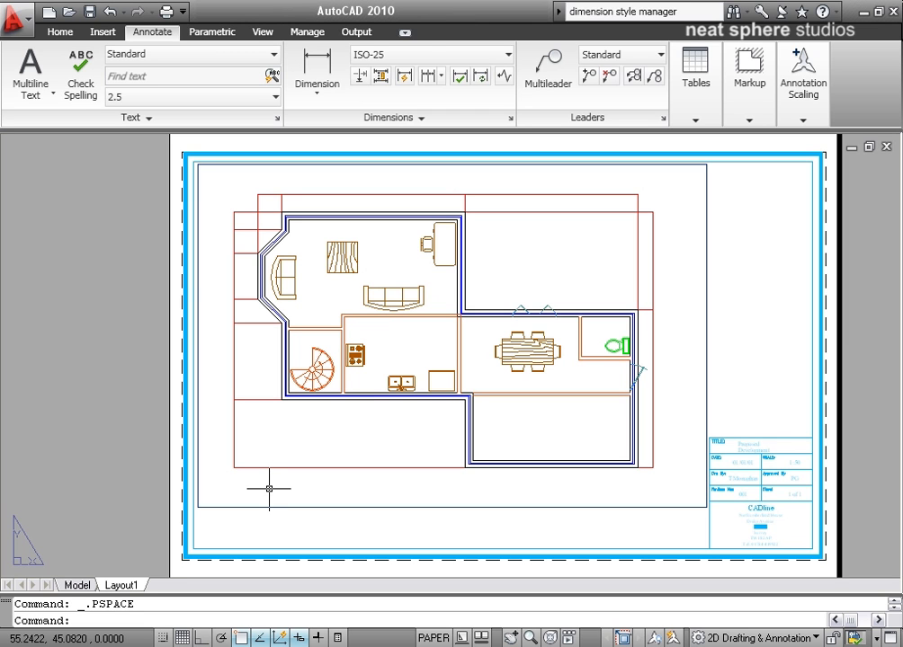
mouse_move(80, 586)
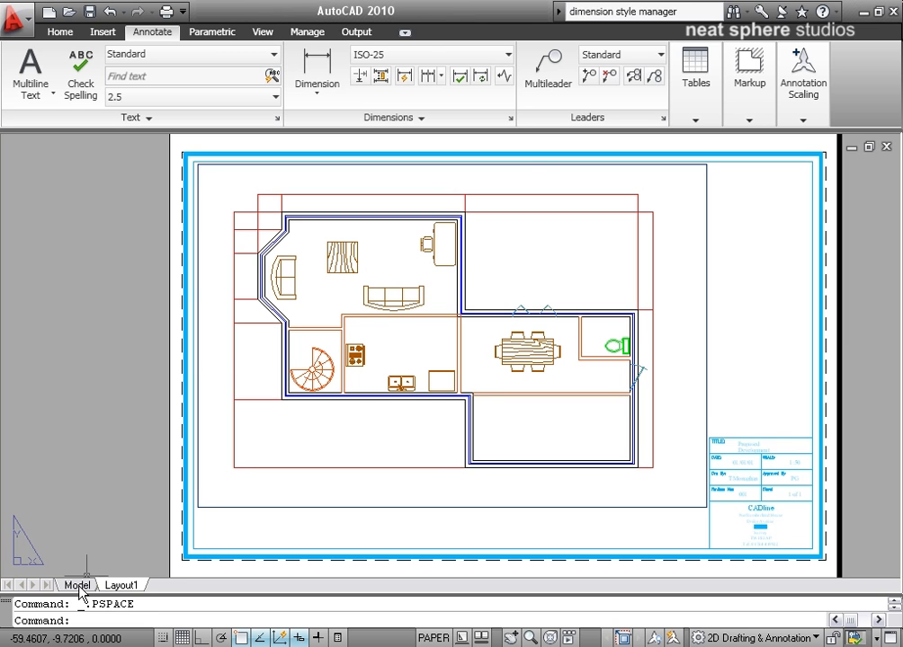
mouse_move(267, 473)
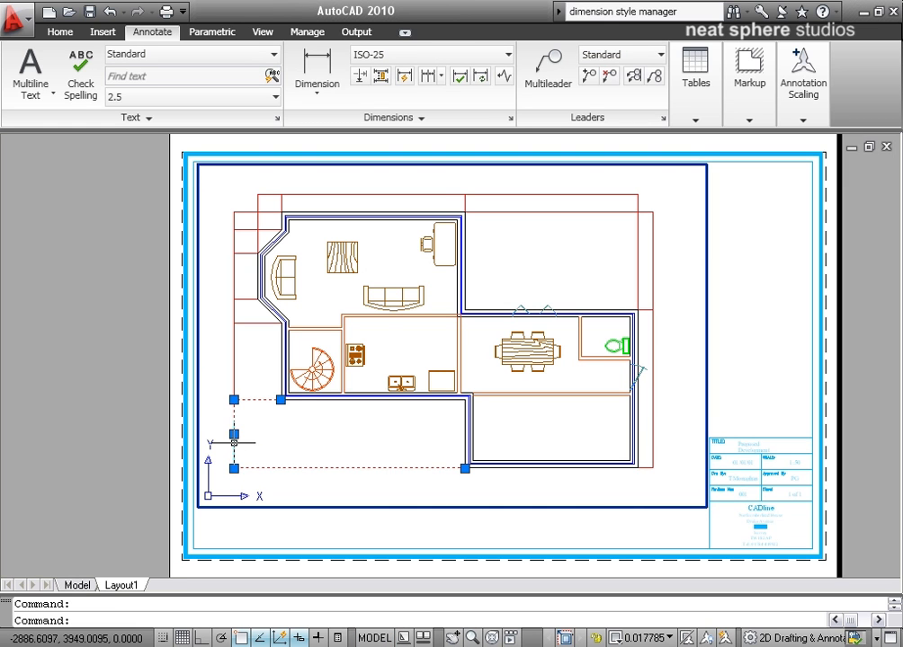
mouse_move(256, 457)
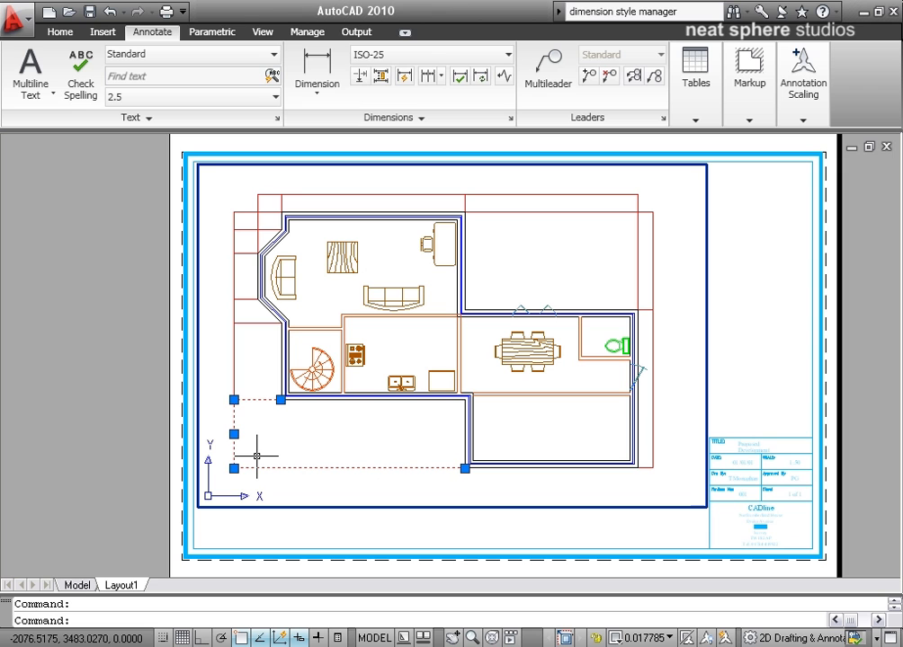
- Cancel the selected outline with Esc, leaving the floor plan unchanged in model space
key(Escape)
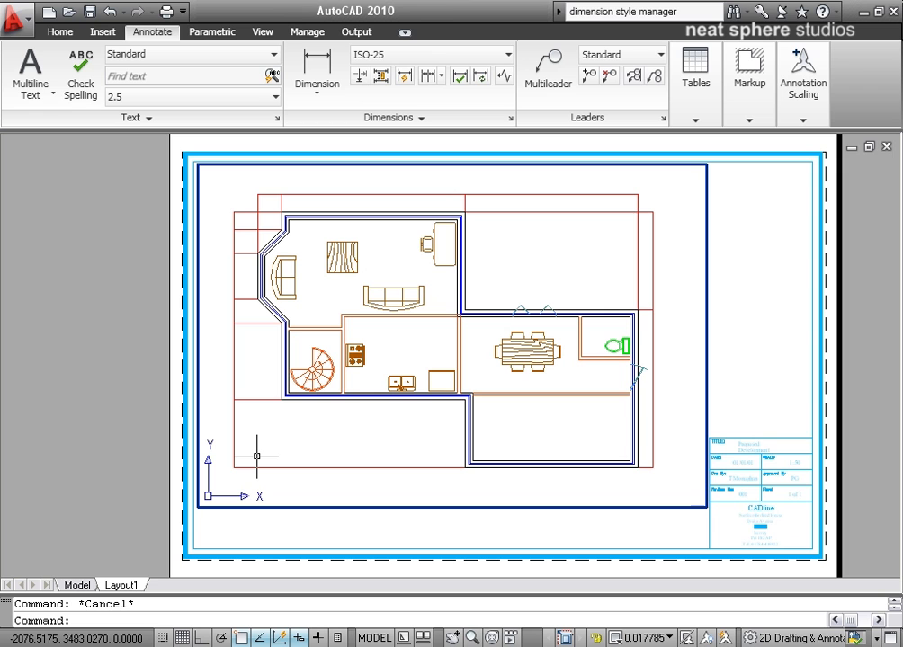
mouse_move(389, 272)
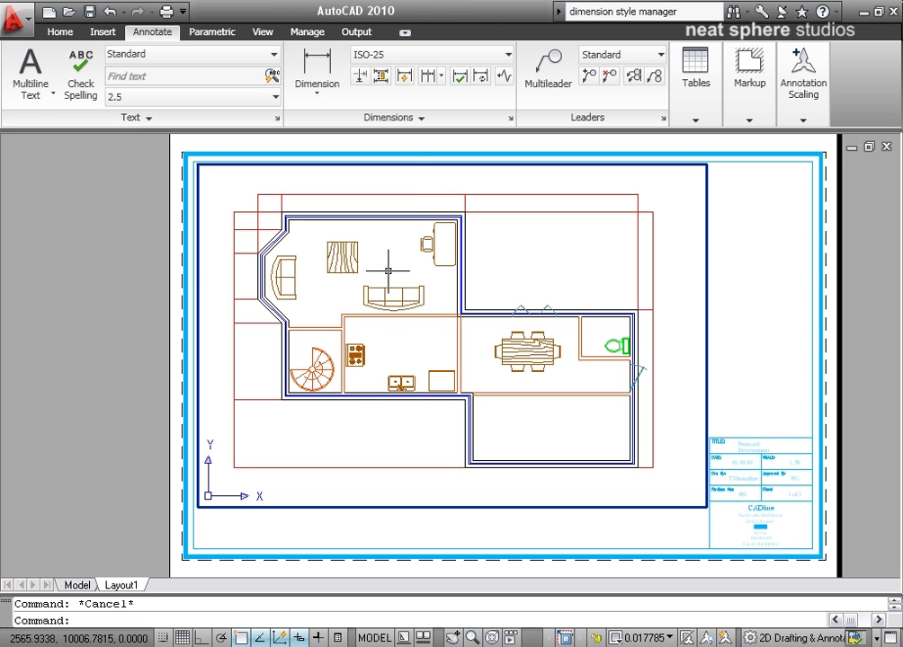
mouse_move(521, 239)
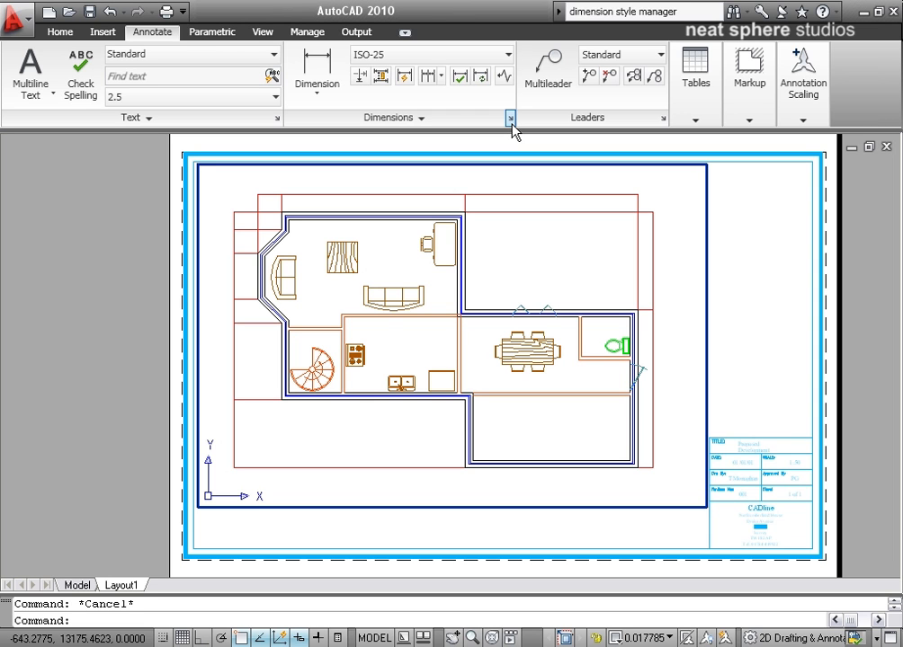
mouse_move(511, 121)
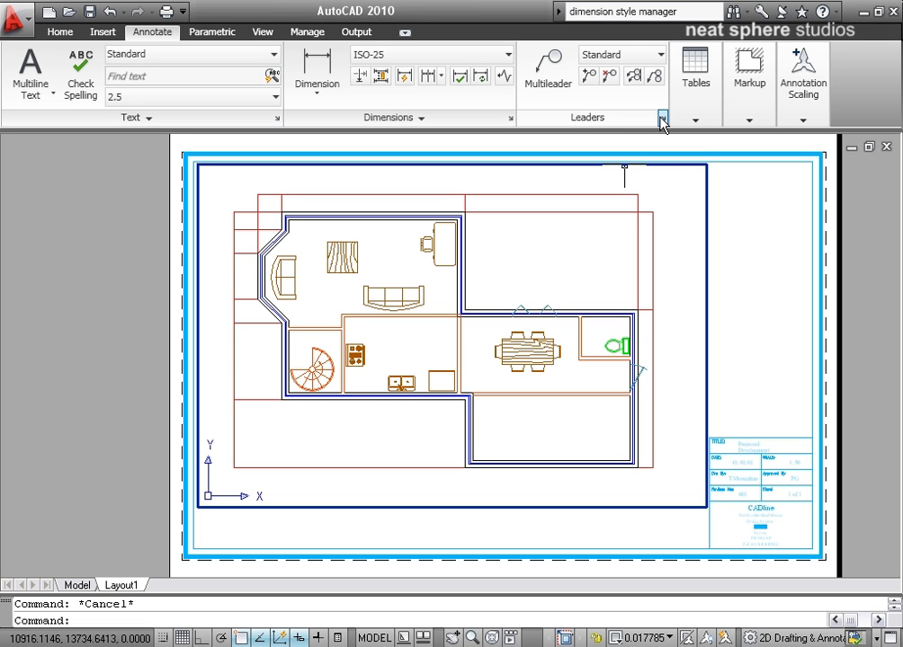
mouse_move(511, 124)
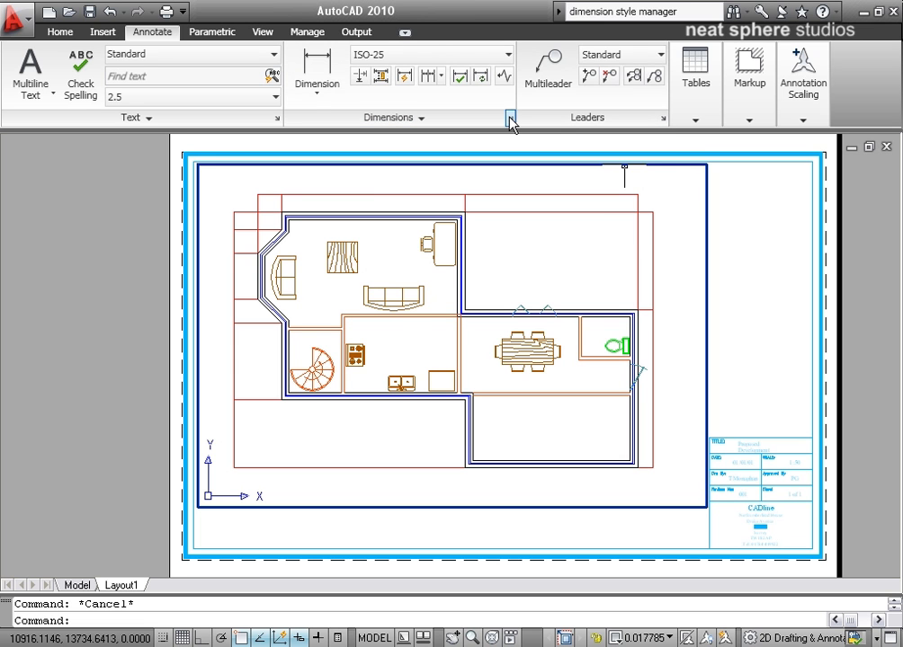
- Start a new annotative dimension style 'Copy of ISO-25' based on ISO-25
click(510, 118)
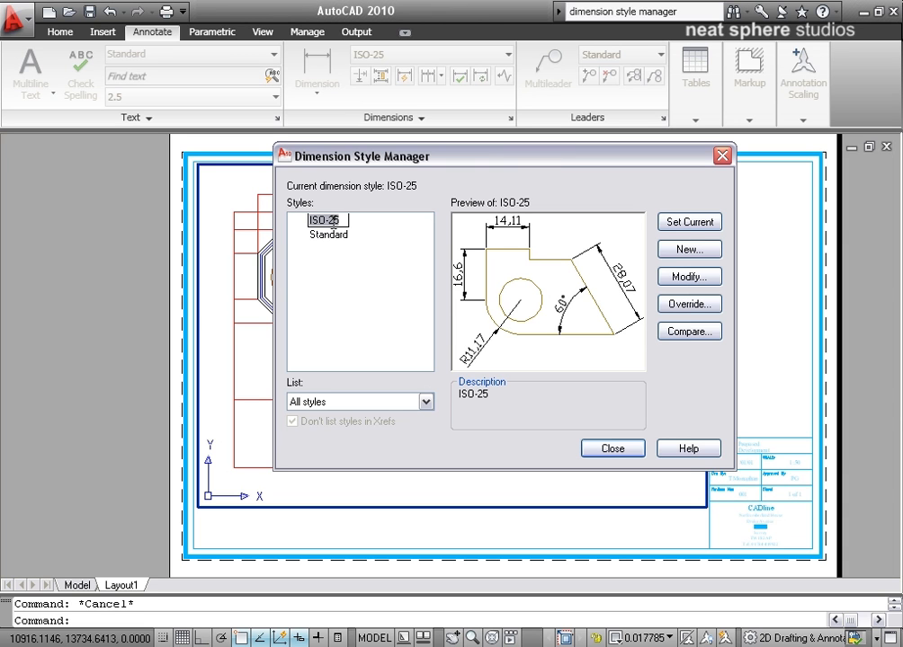
mouse_move(373, 224)
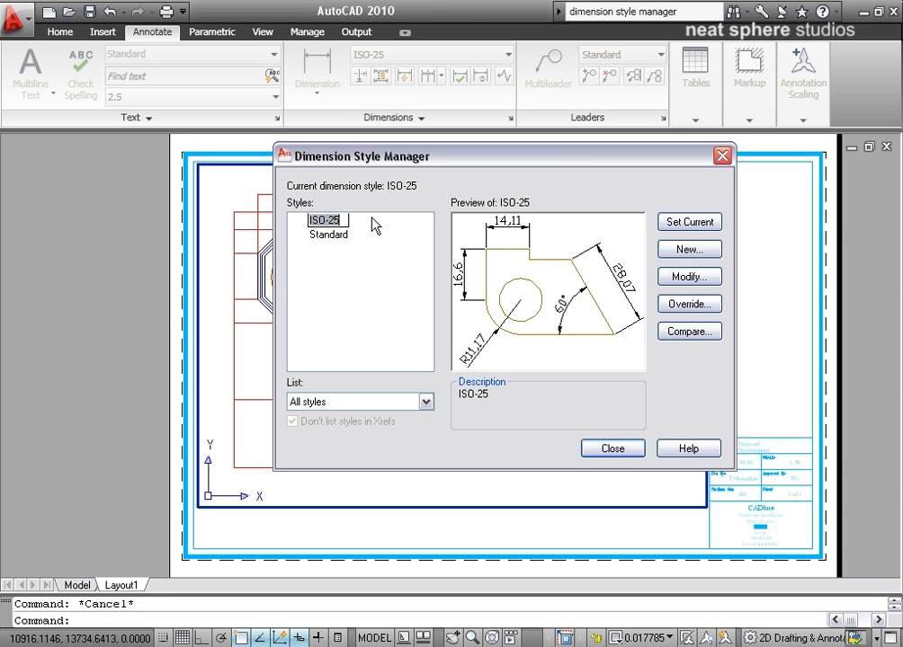
mouse_move(687, 249)
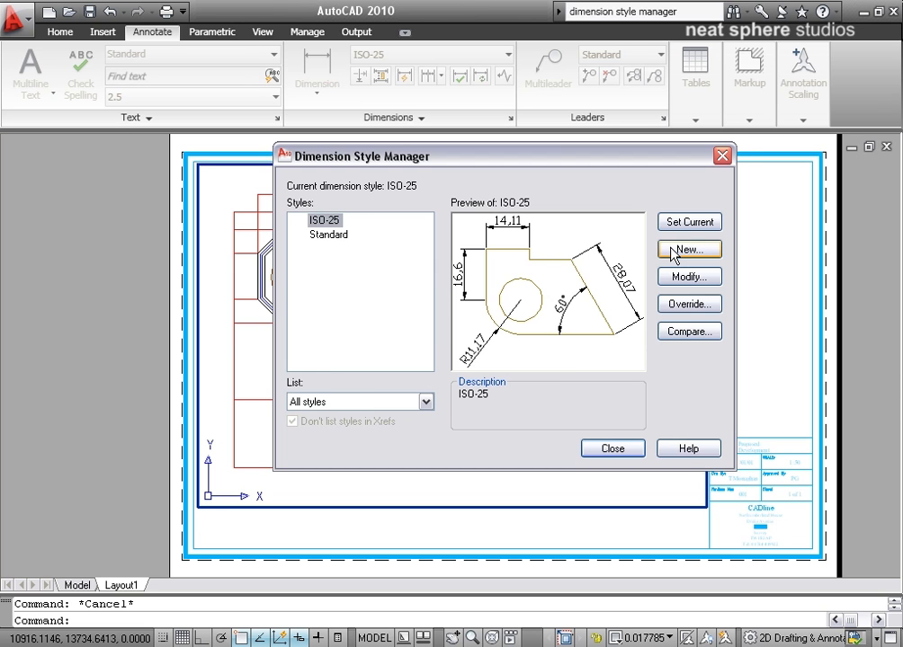
click(688, 249)
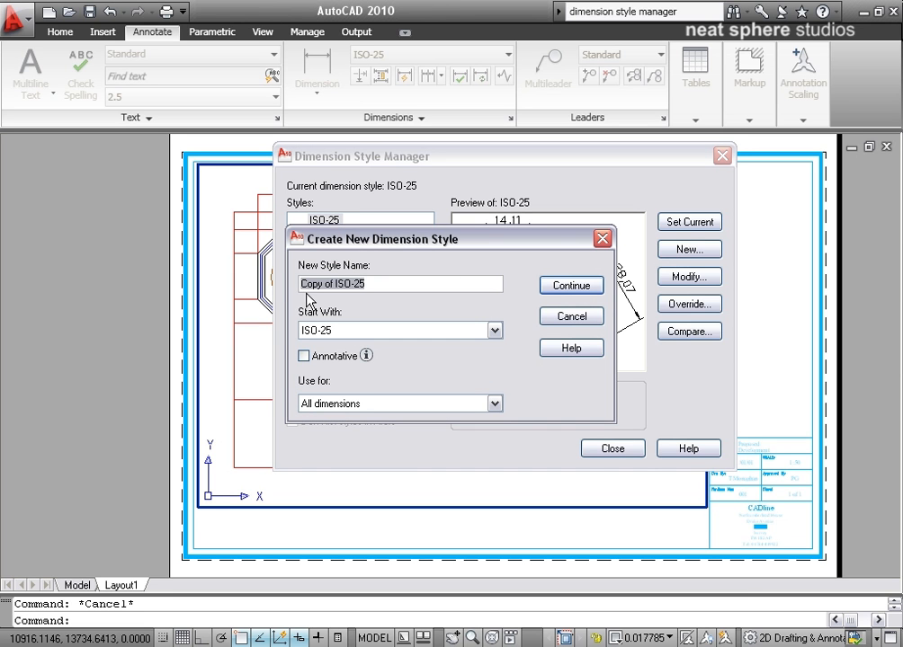
click(378, 282)
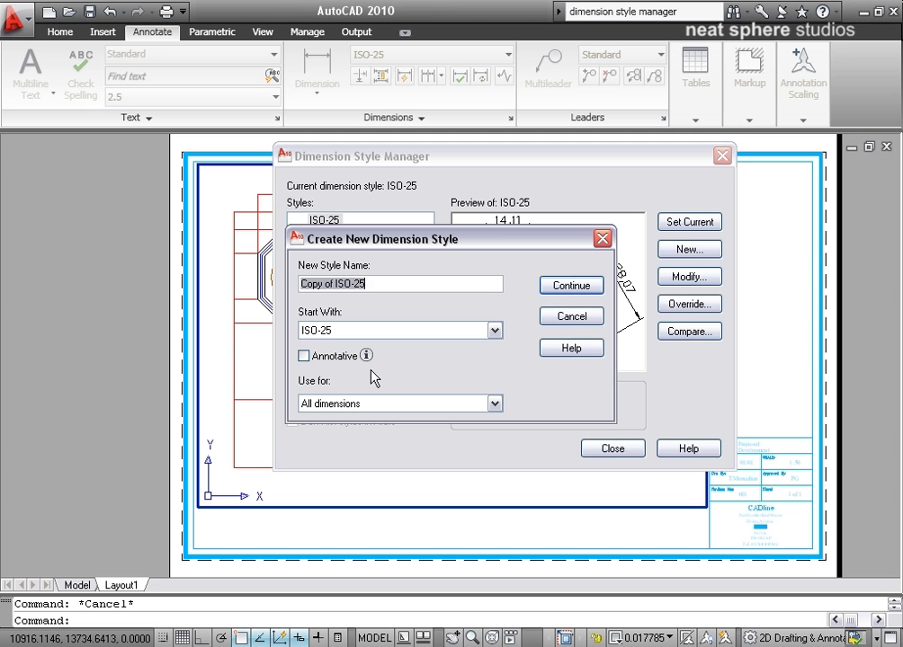
click(303, 355)
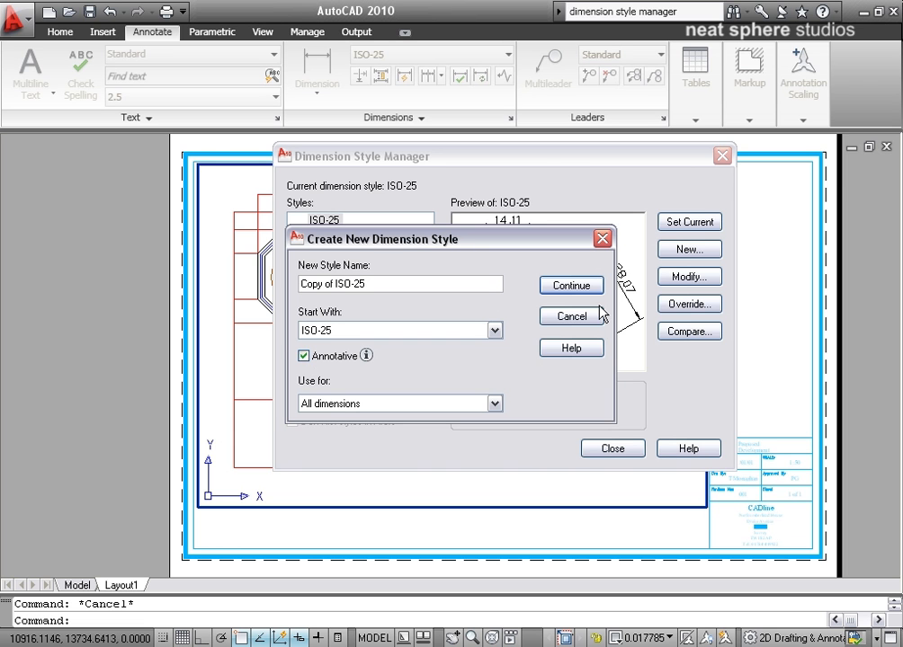
click(570, 285)
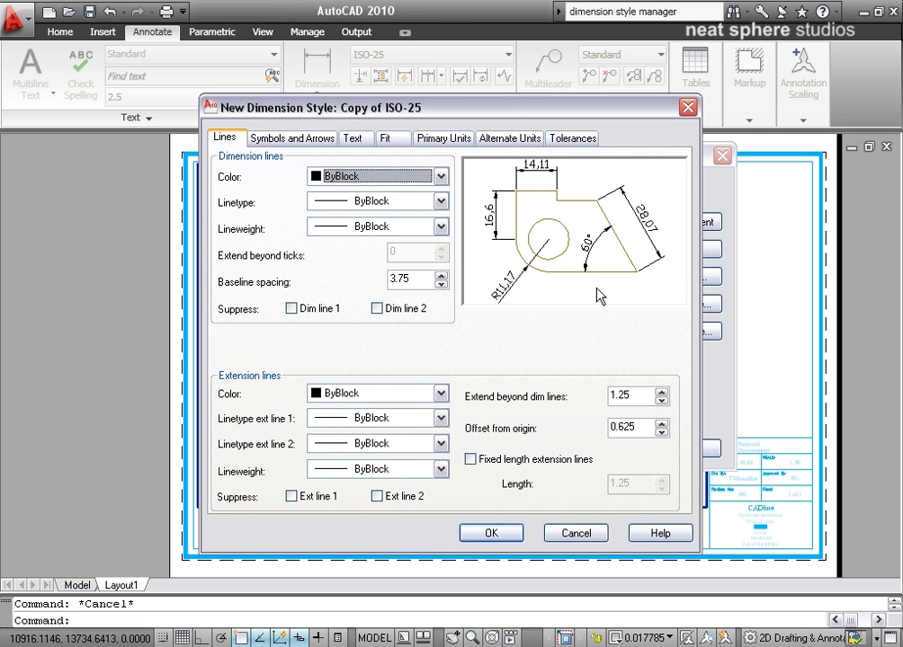
mouse_move(584, 115)
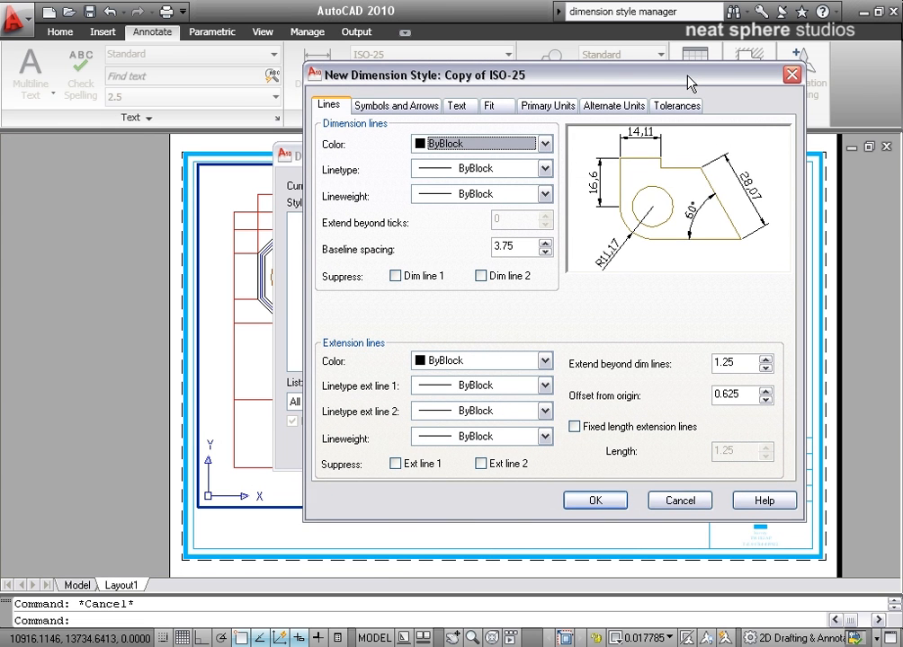
mouse_move(700, 162)
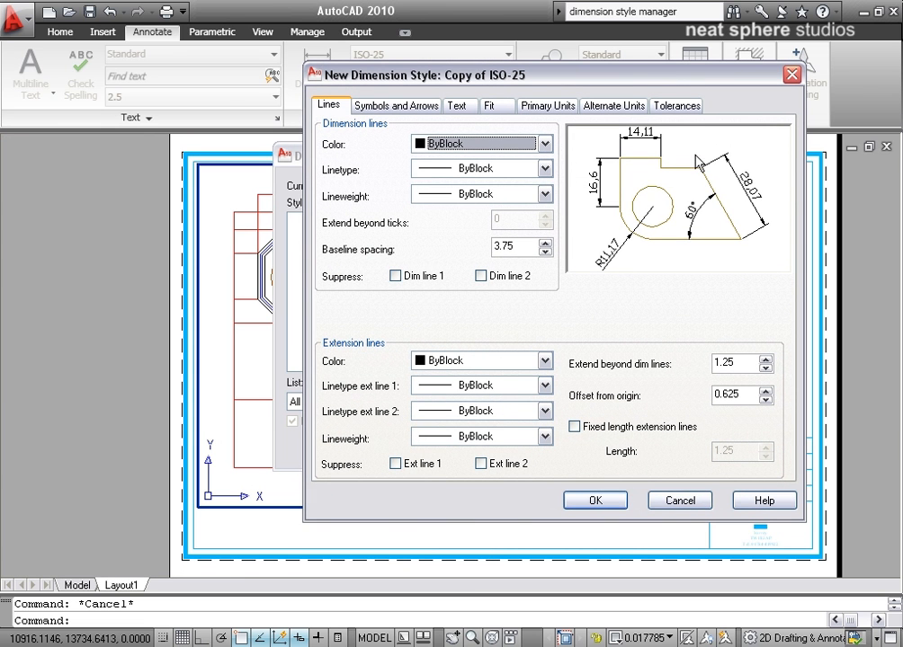
mouse_move(678, 285)
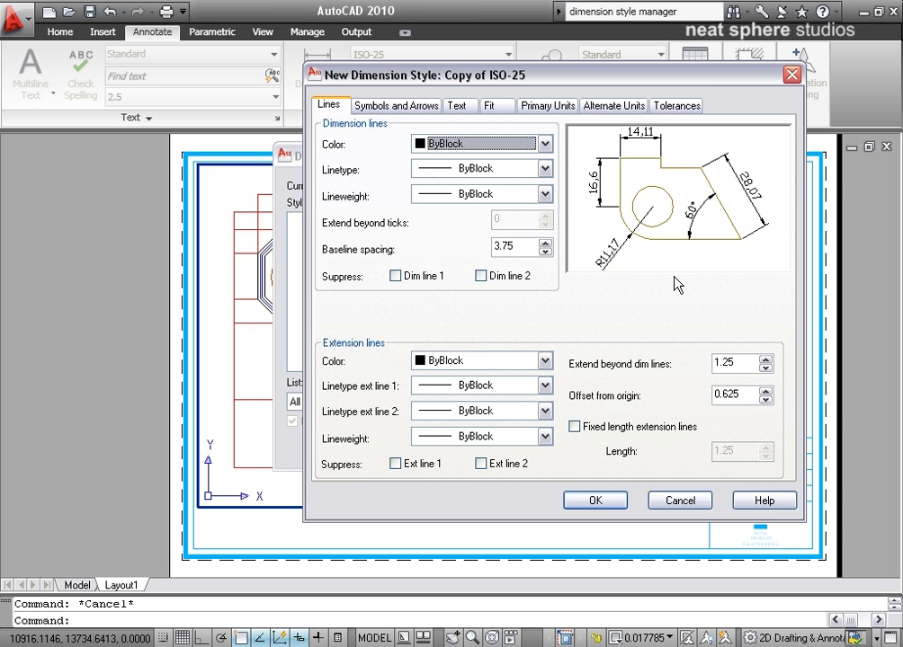
mouse_move(656, 281)
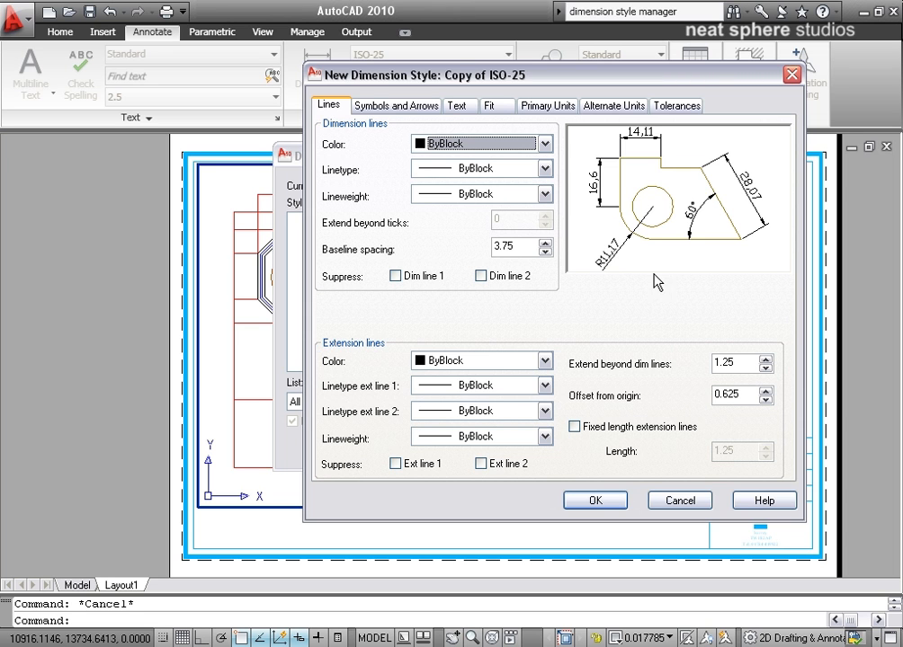
mouse_move(543, 337)
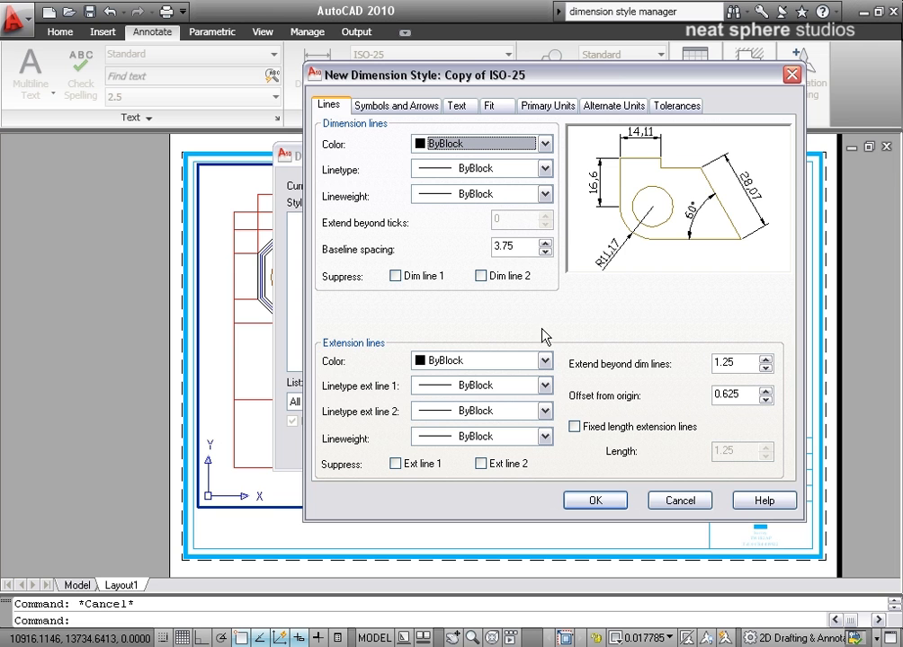
mouse_move(630, 315)
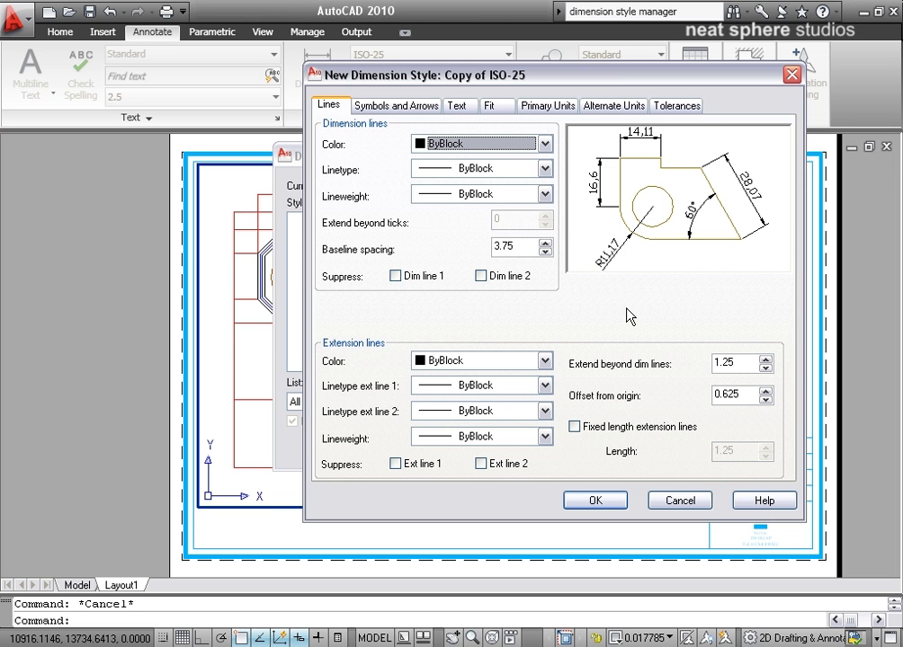
- Use architectural tick arrowheads of size 3 with center marks set to None
click(396, 105)
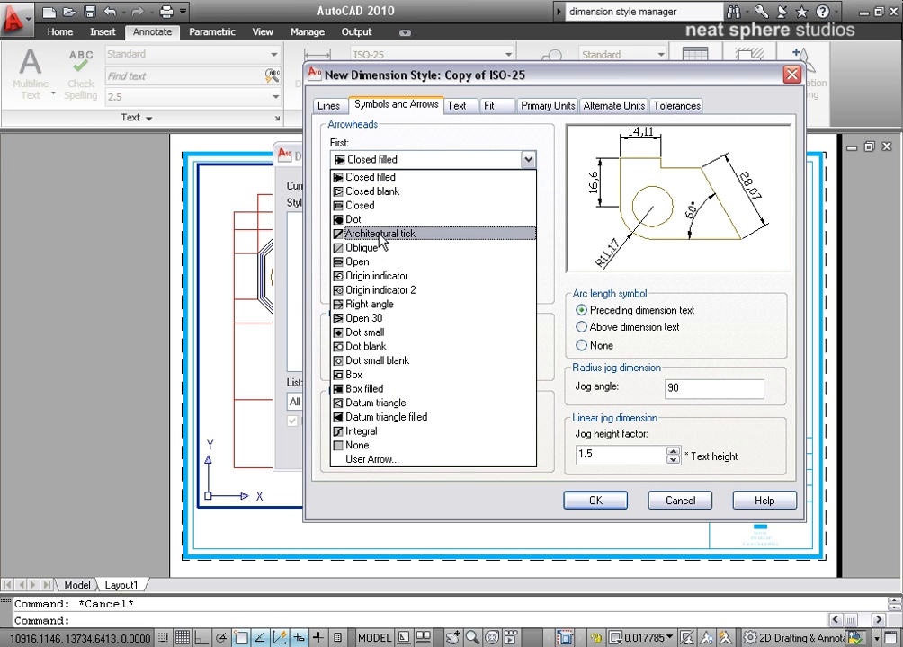
click(379, 234)
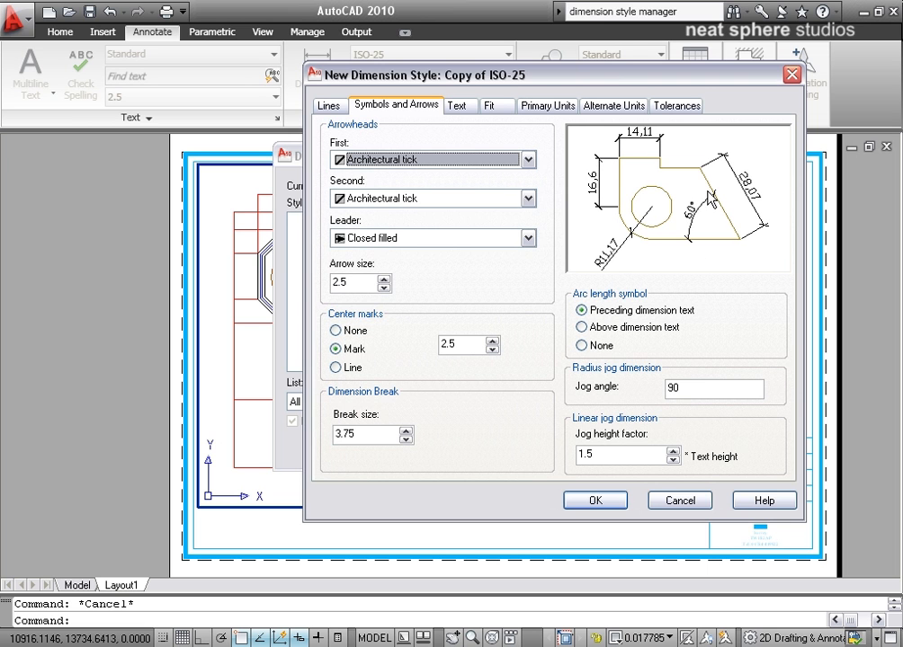
mouse_move(660, 213)
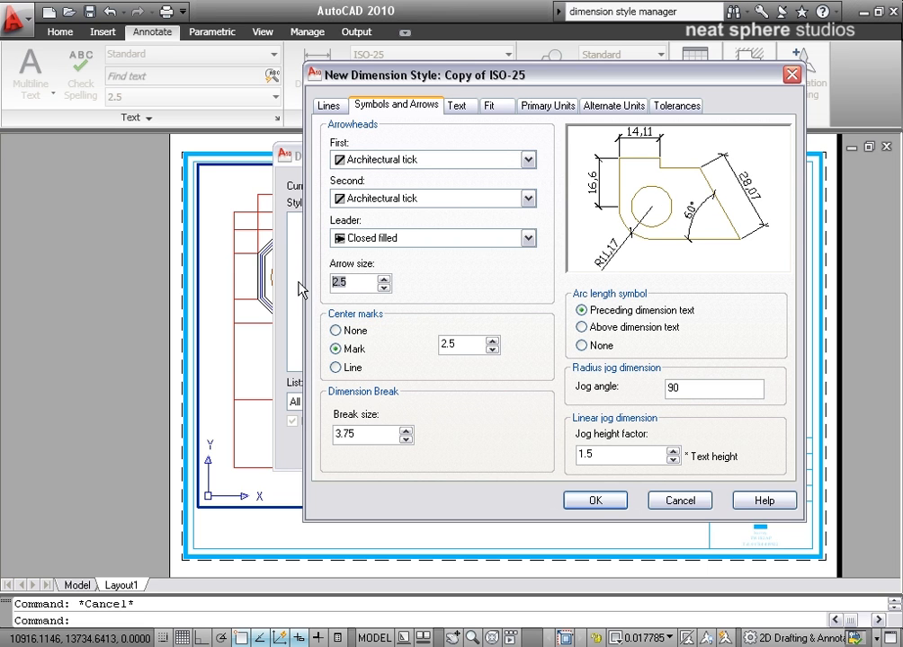
text(4)
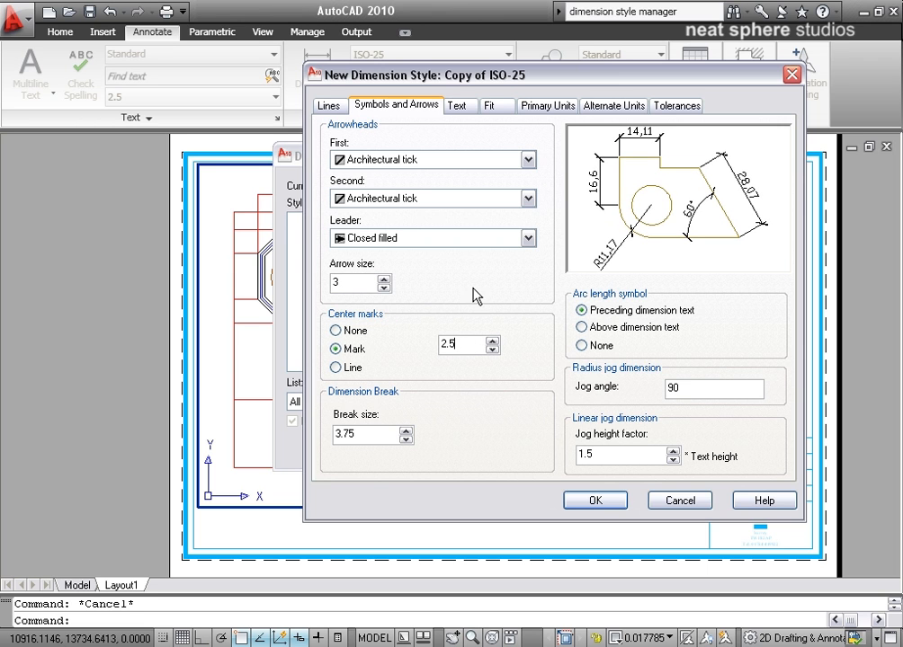
mouse_move(655, 214)
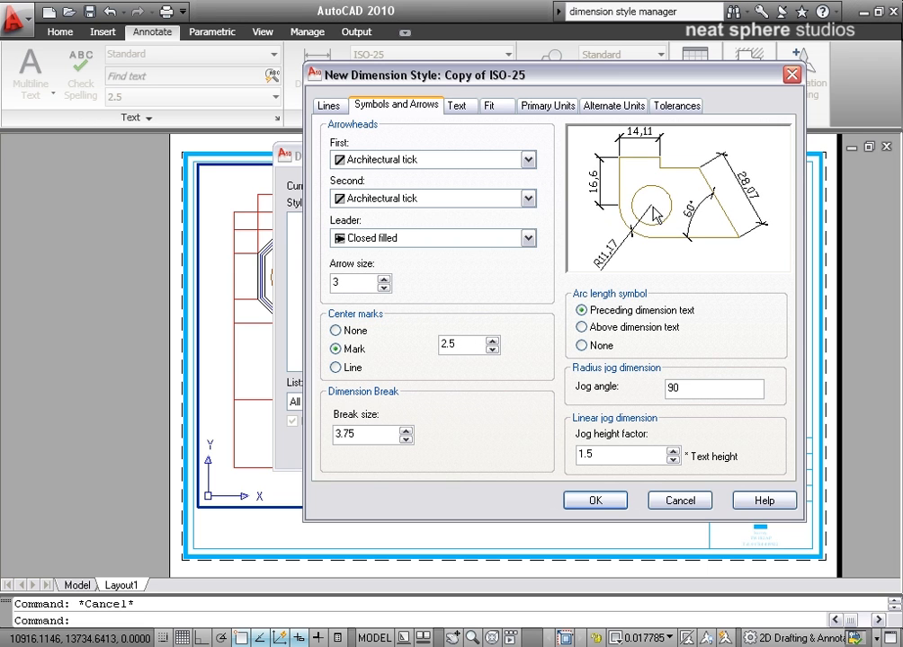
click(335, 367)
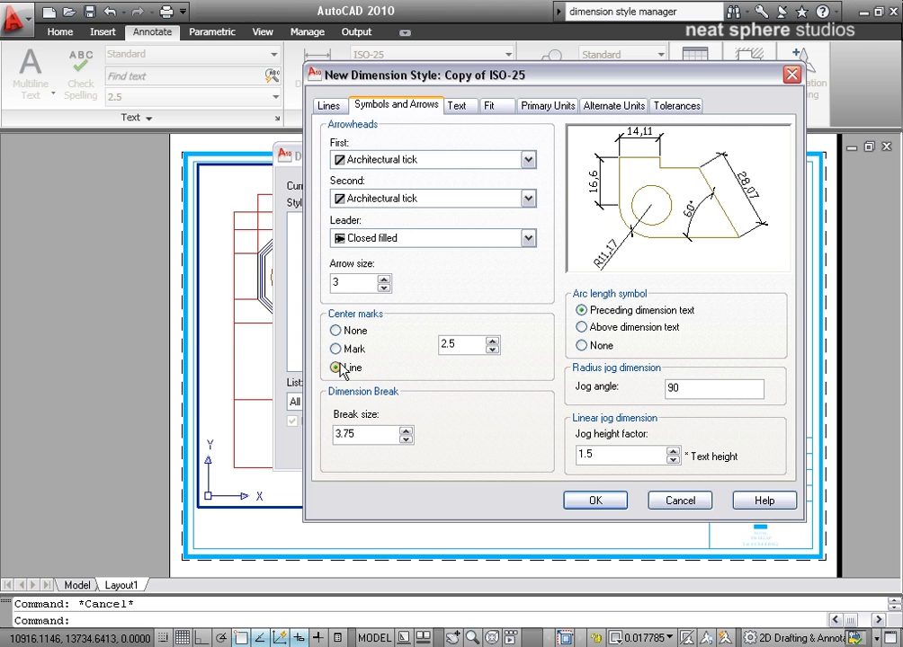
click(335, 331)
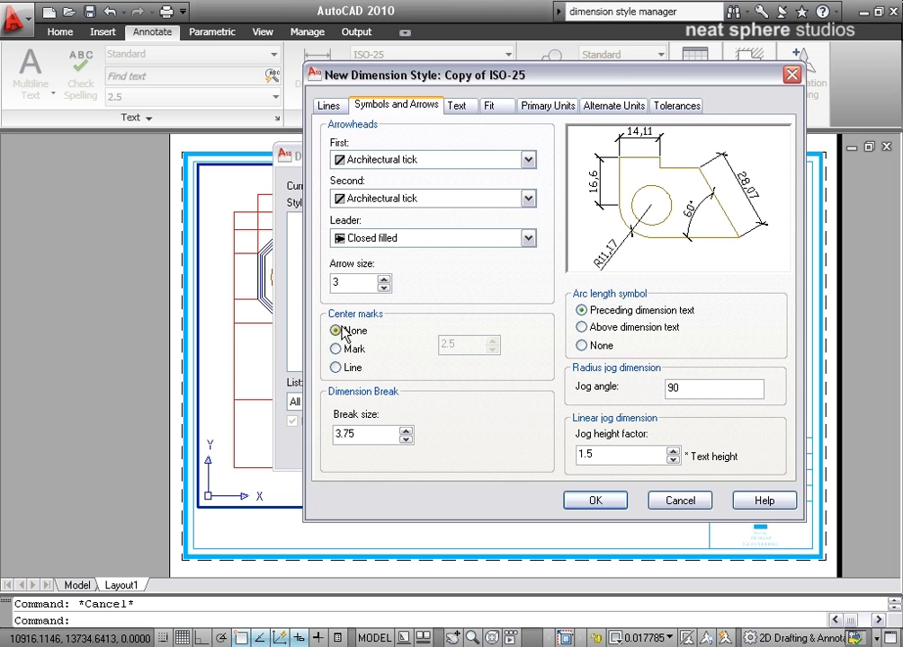
click(334, 330)
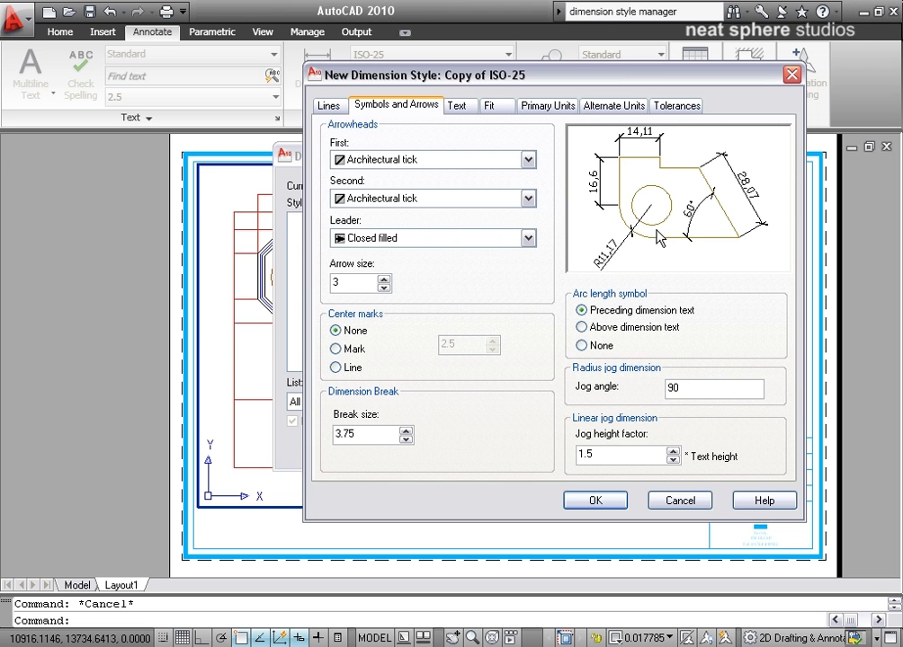
click(461, 106)
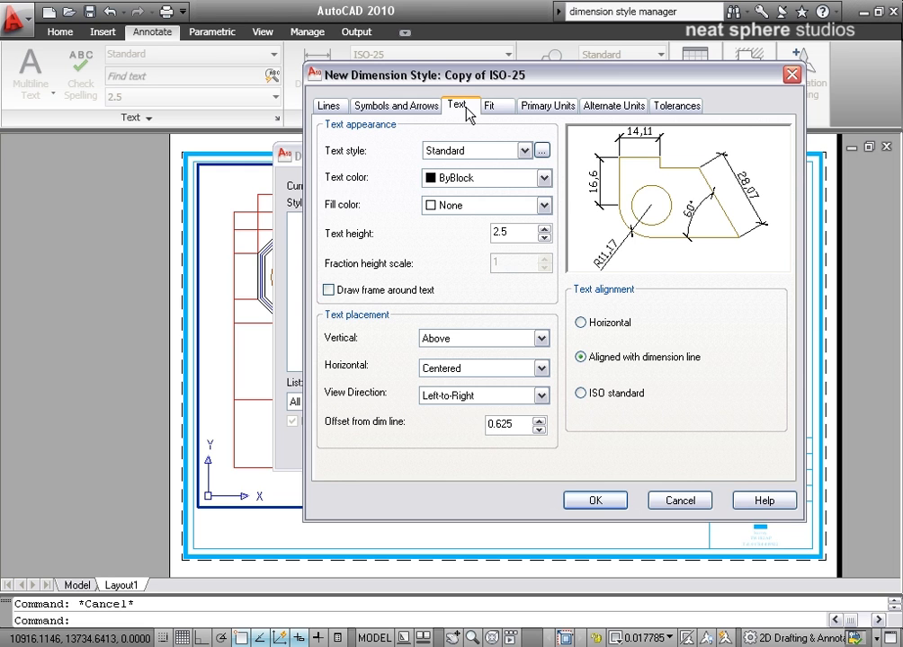
mouse_move(660, 382)
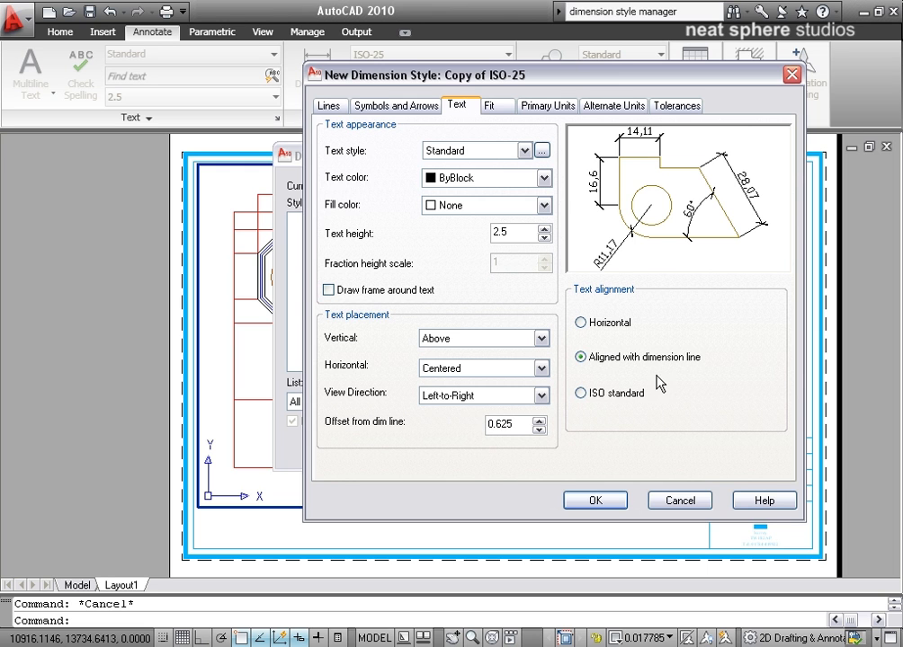
- Give dimension text ISO alignment, height 4, ByLayer colour and the ROMANS style
click(580, 393)
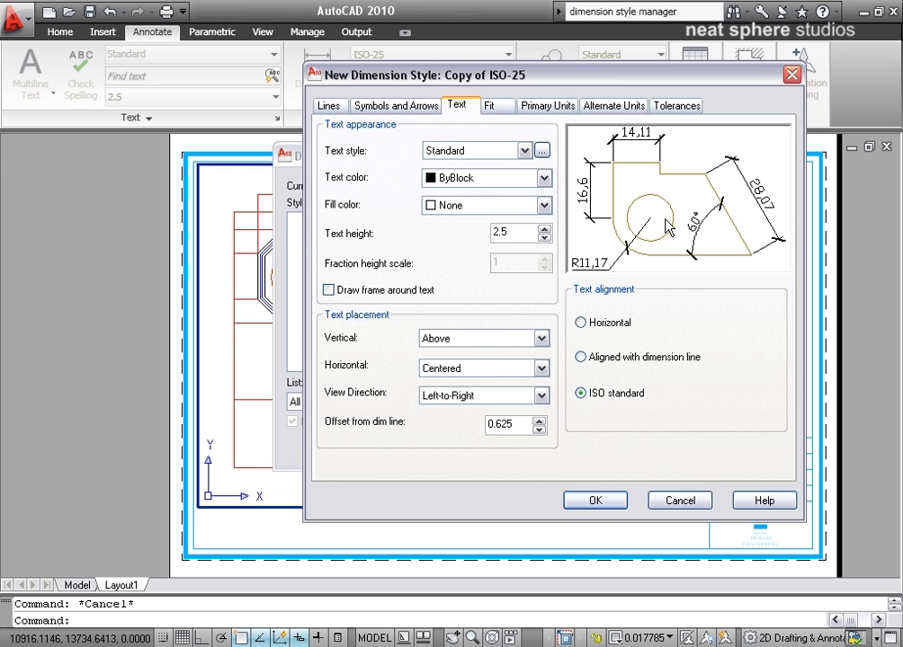
mouse_move(592, 269)
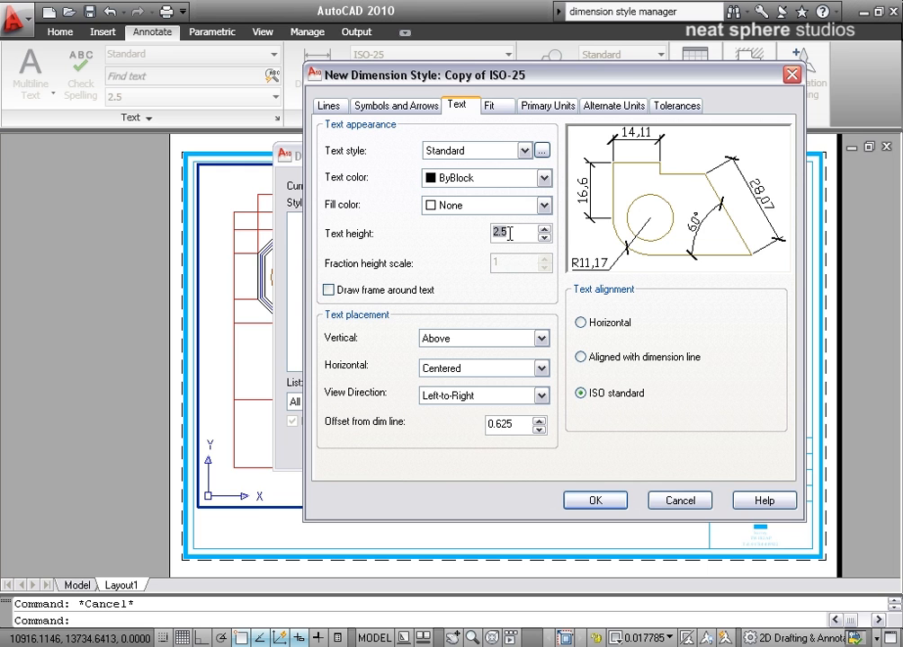
mouse_move(485, 274)
text(4)
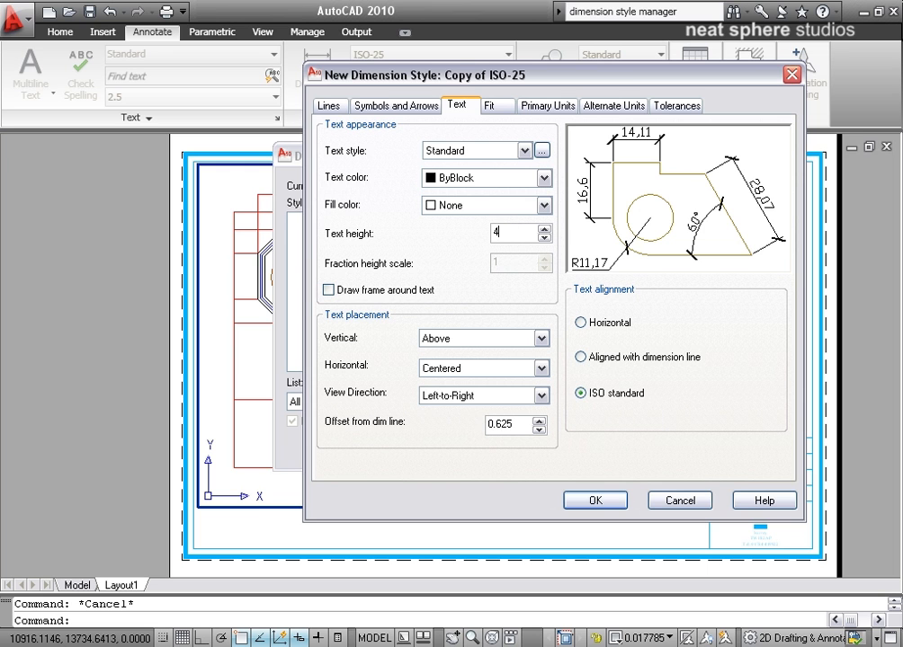
click(542, 205)
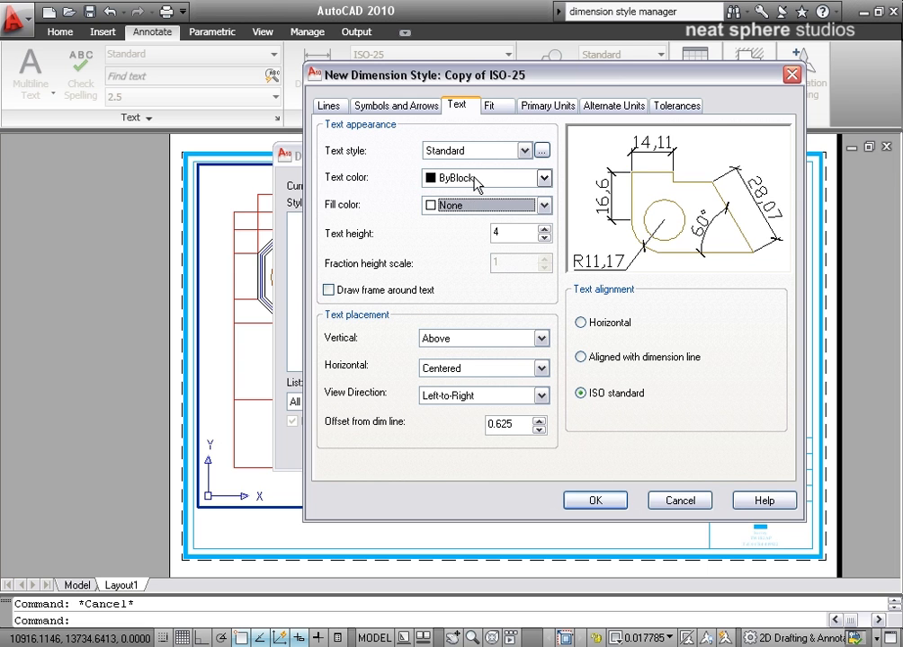
click(543, 178)
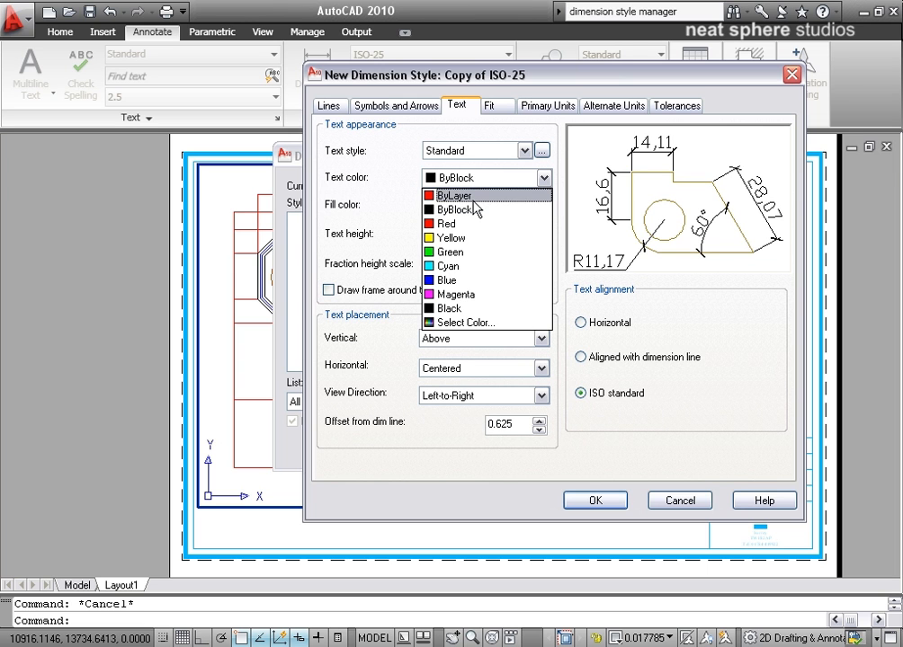
click(454, 196)
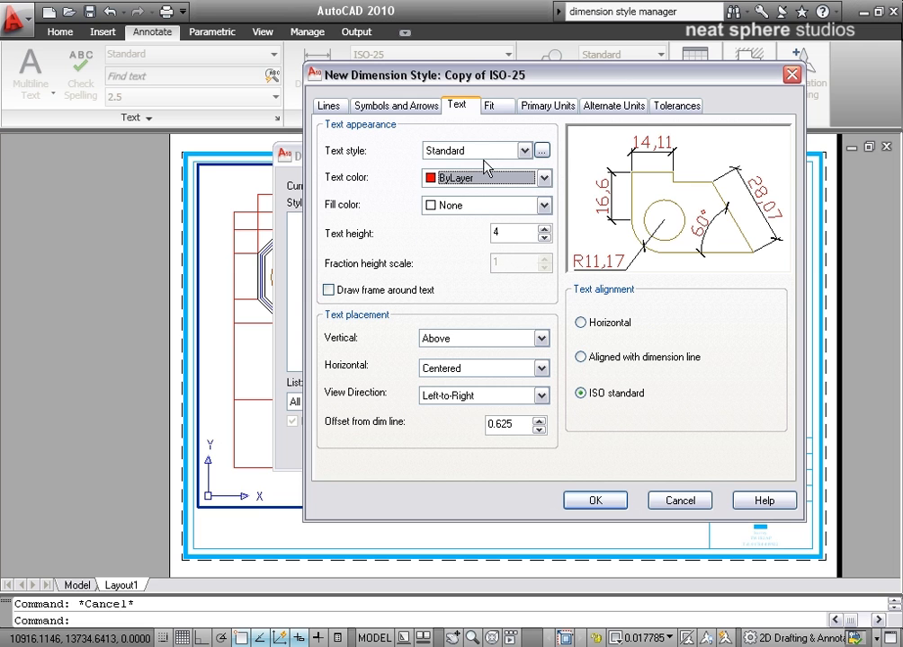
click(542, 150)
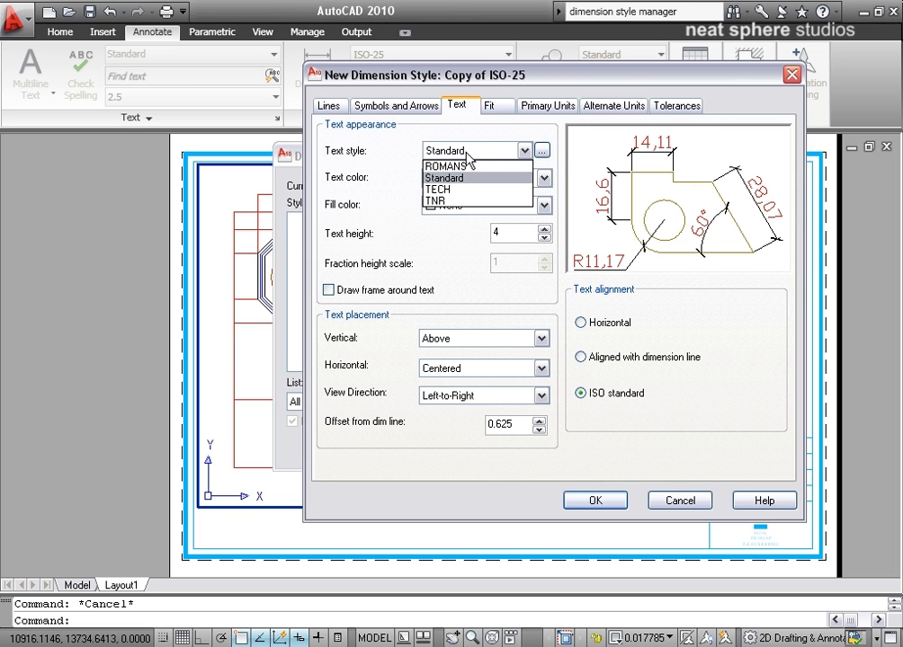
mouse_move(452, 202)
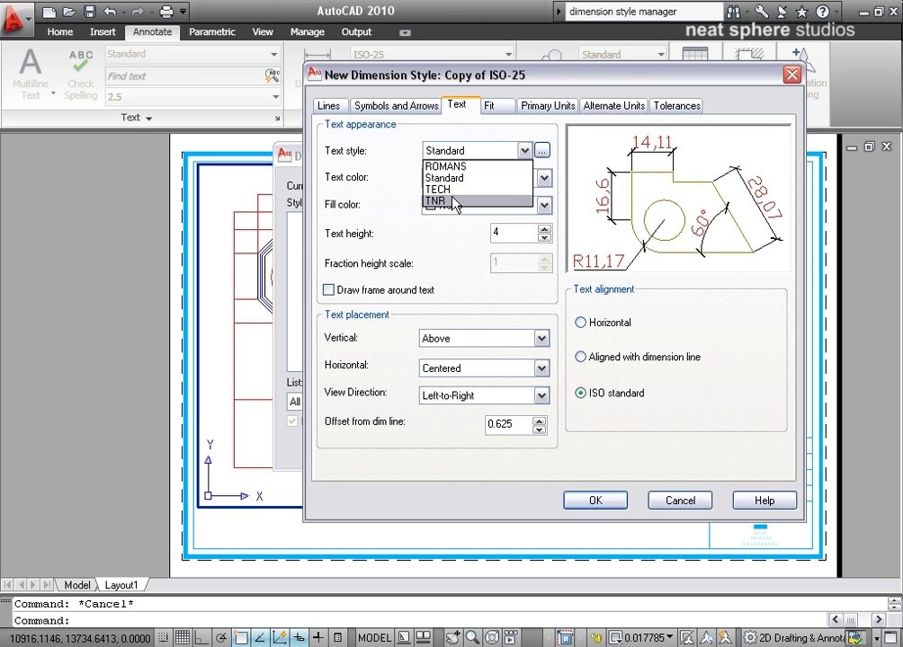
click(445, 165)
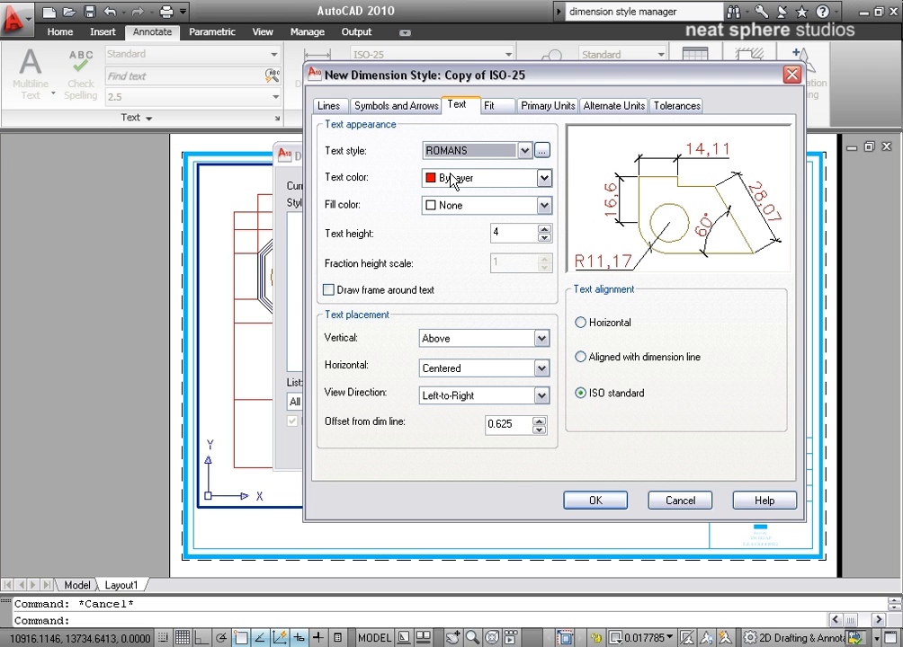
- Show the Fit settings and keep Annotative scaling ticked with best-fit placement
click(495, 106)
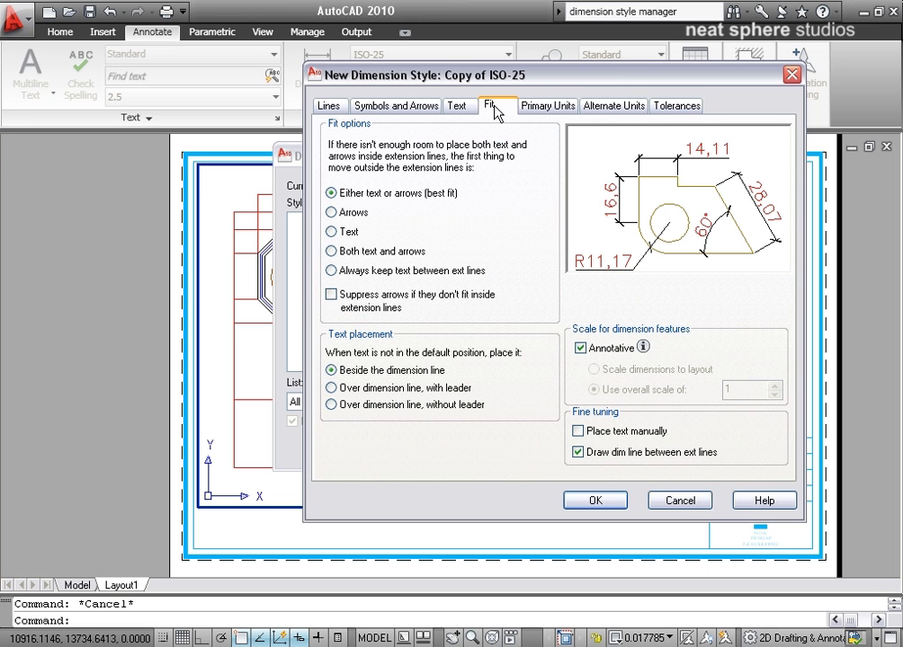
mouse_move(503, 191)
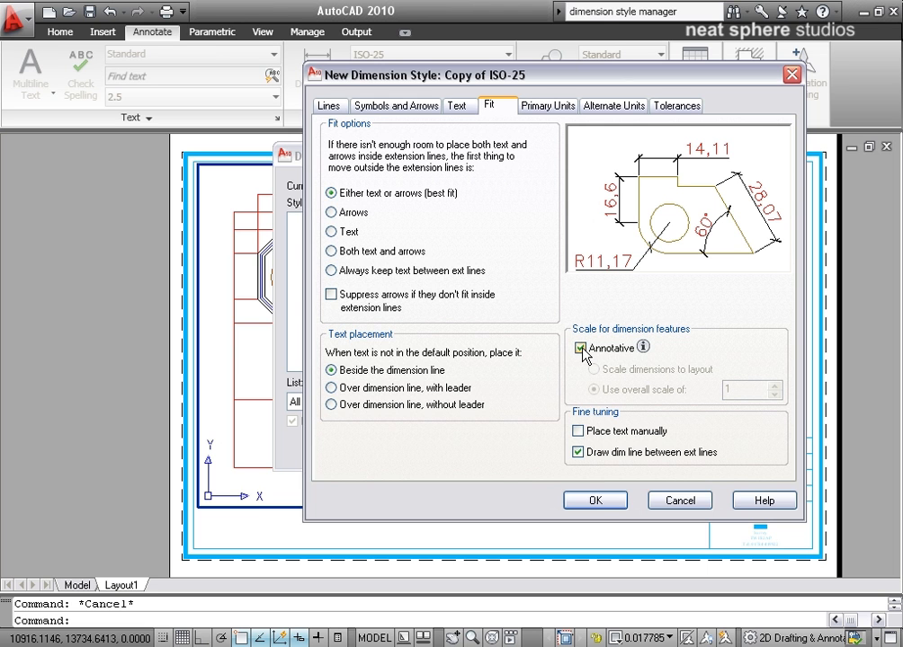
click(579, 347)
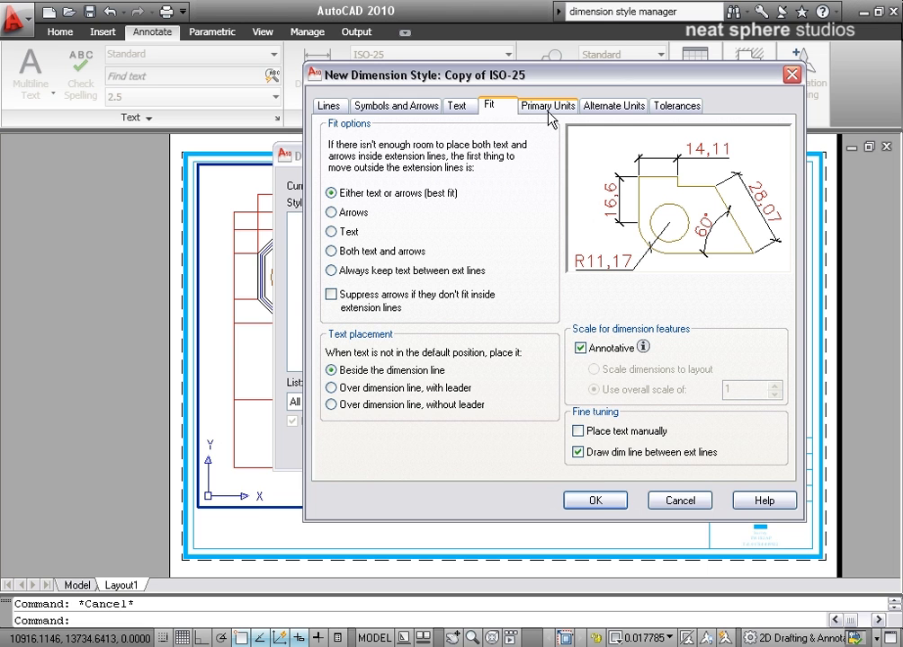
- Try Architectural primary unit format, then return to Decimal with 0.00 precision
click(547, 105)
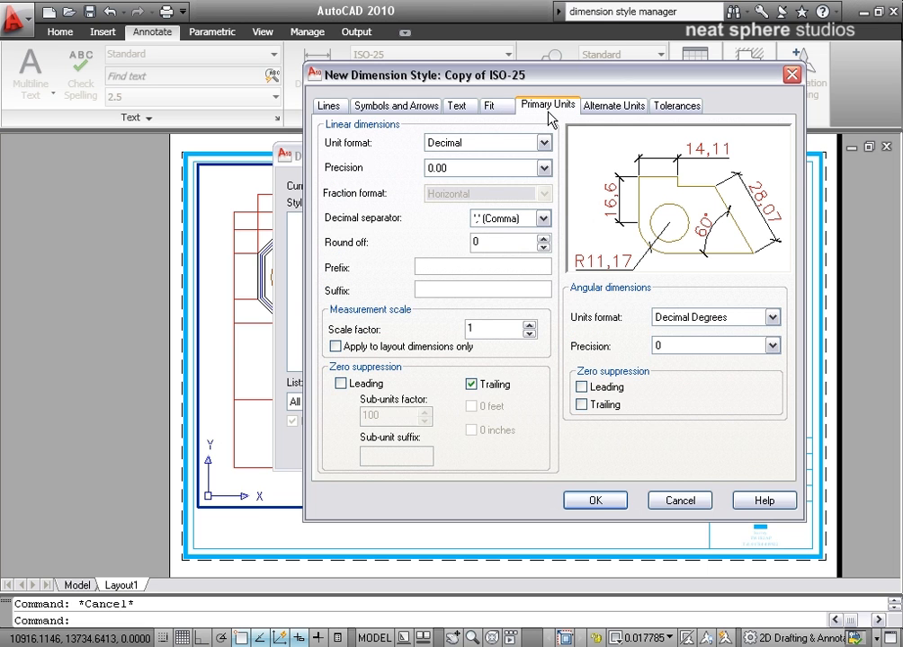
mouse_move(533, 128)
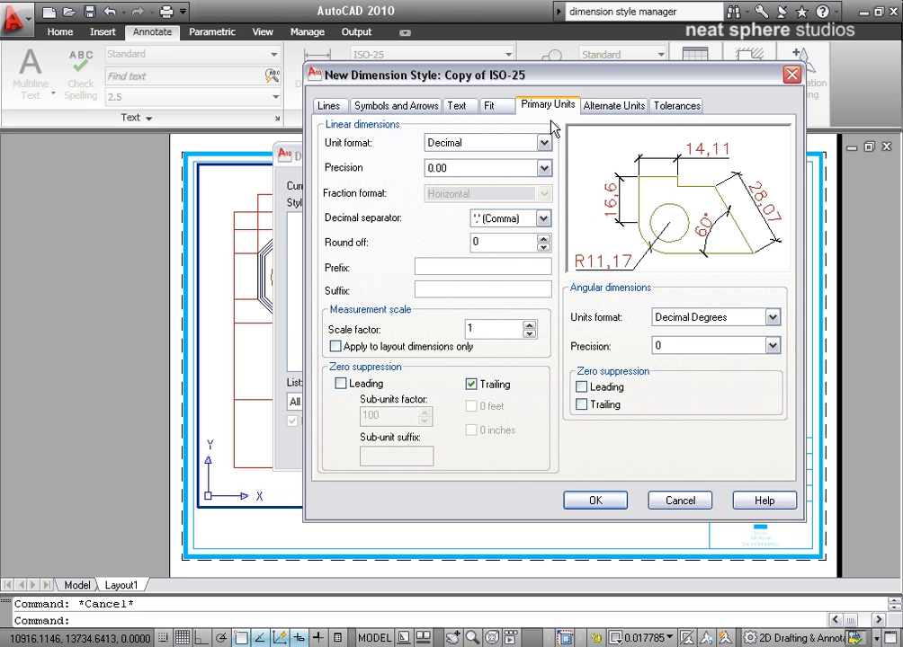
mouse_move(366, 170)
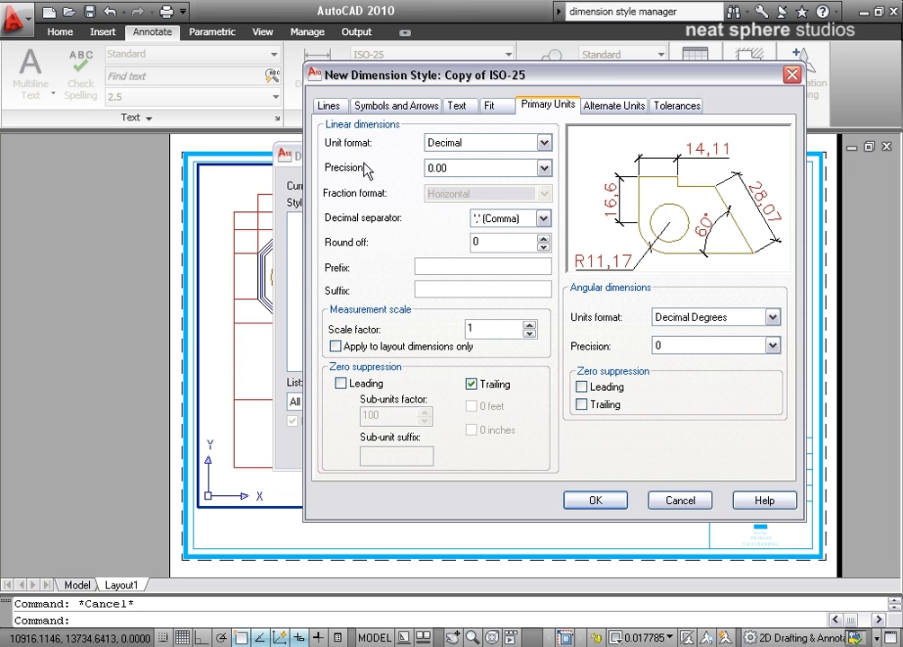
mouse_move(438, 176)
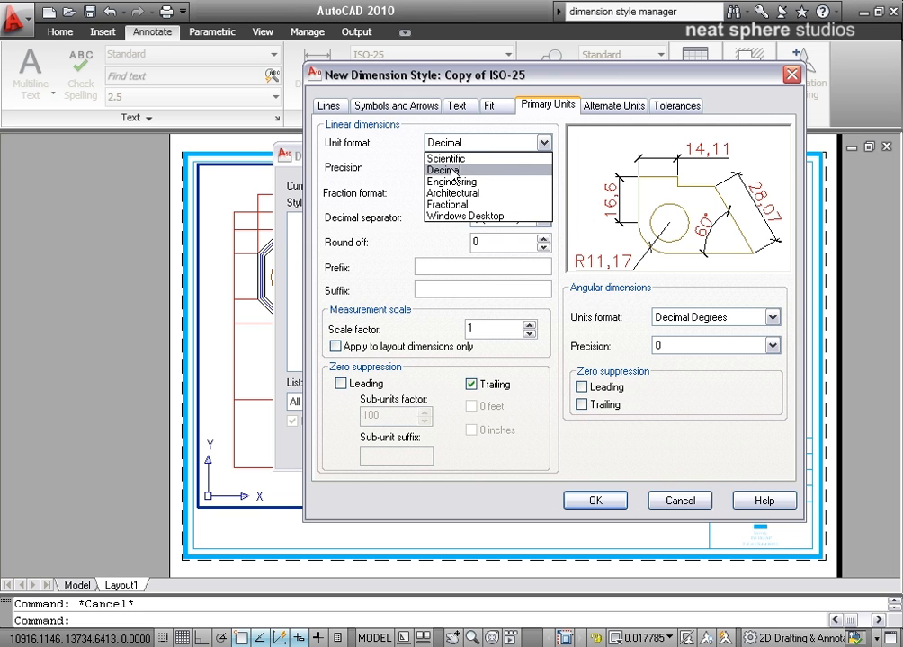
click(453, 192)
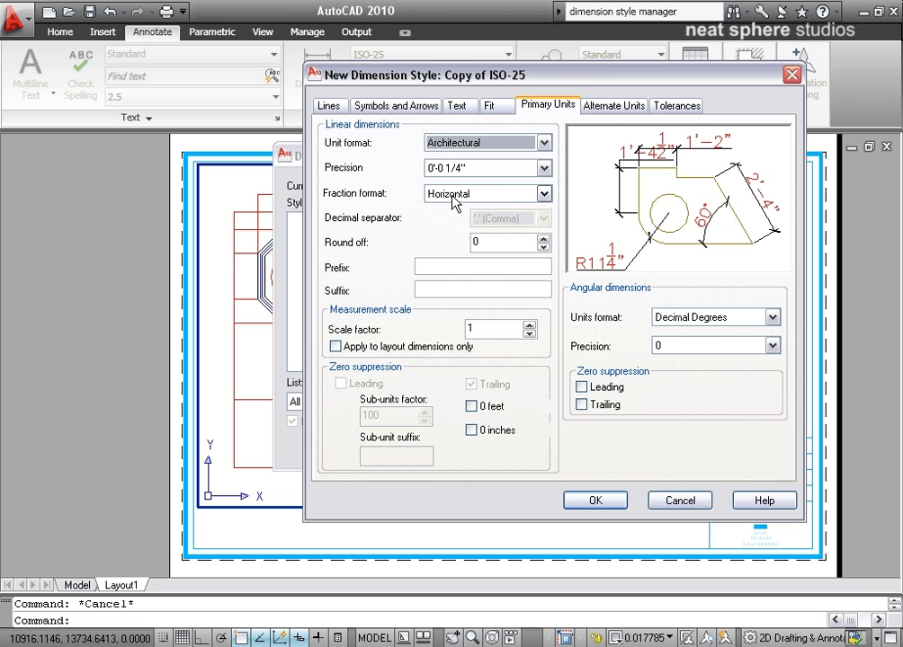
mouse_move(546, 167)
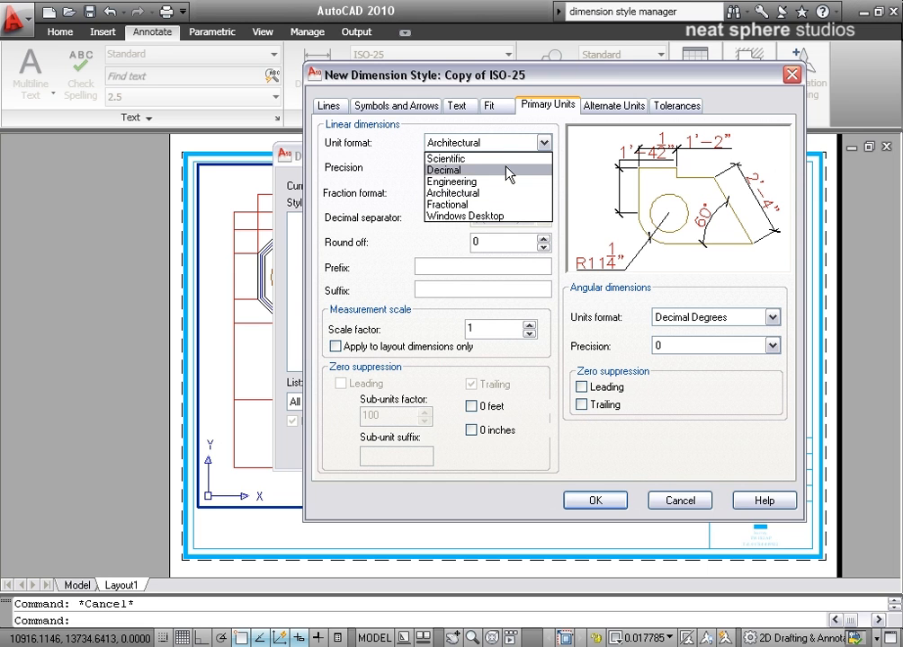
mouse_move(502, 177)
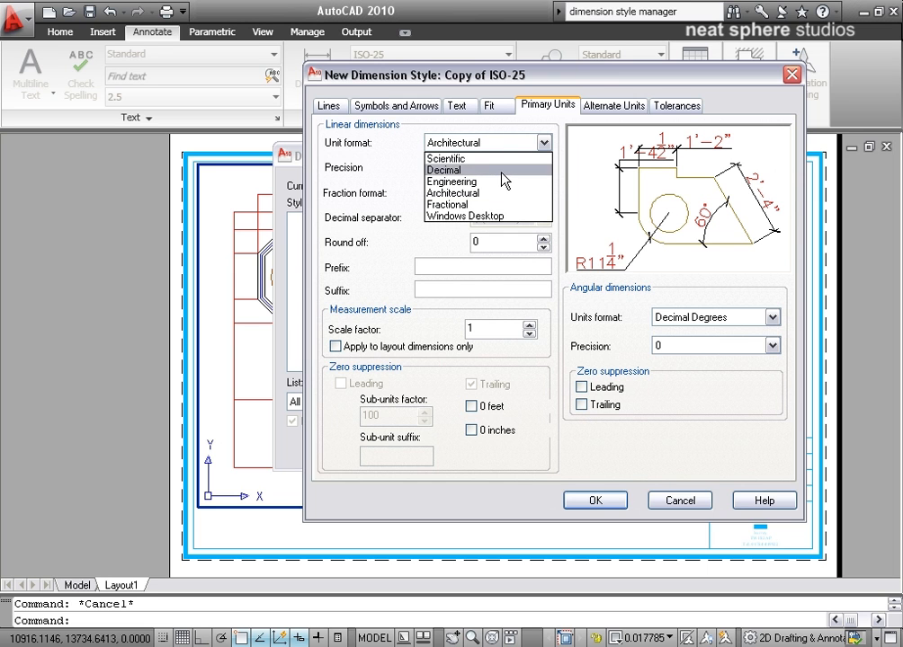
click(443, 170)
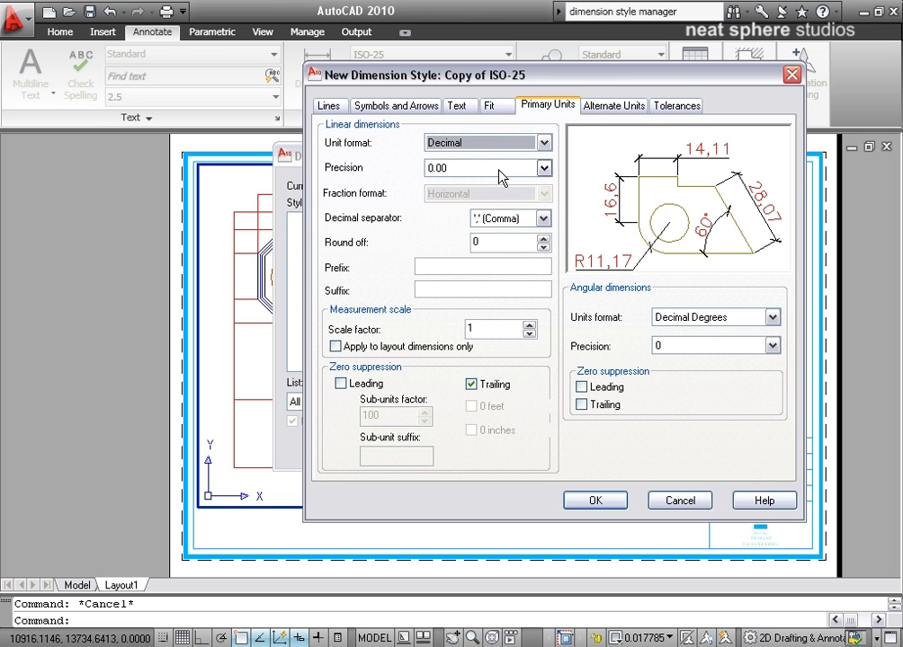
mouse_move(614, 106)
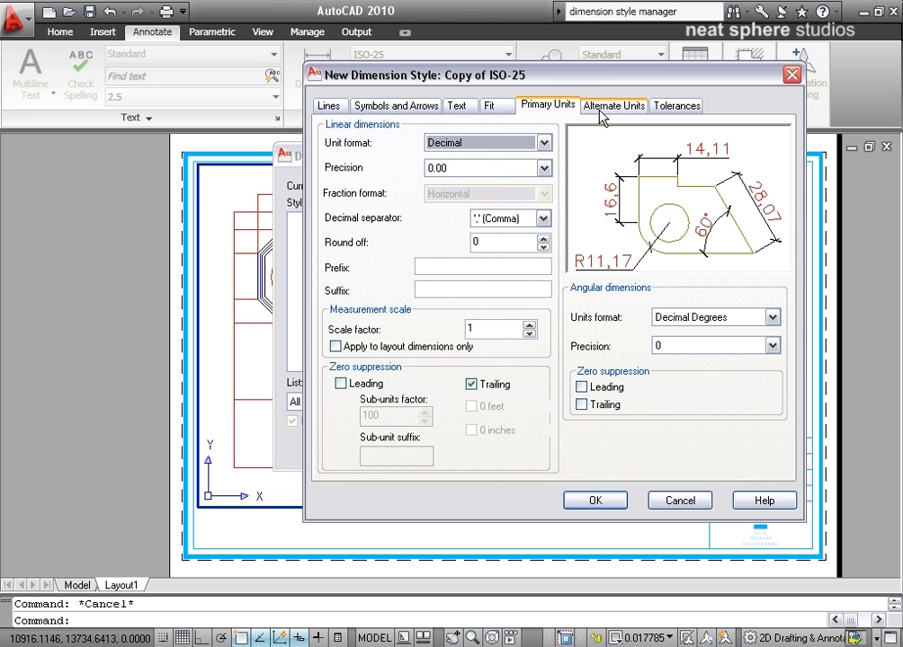
- Display alternate units in Architectural Stacked format
click(613, 105)
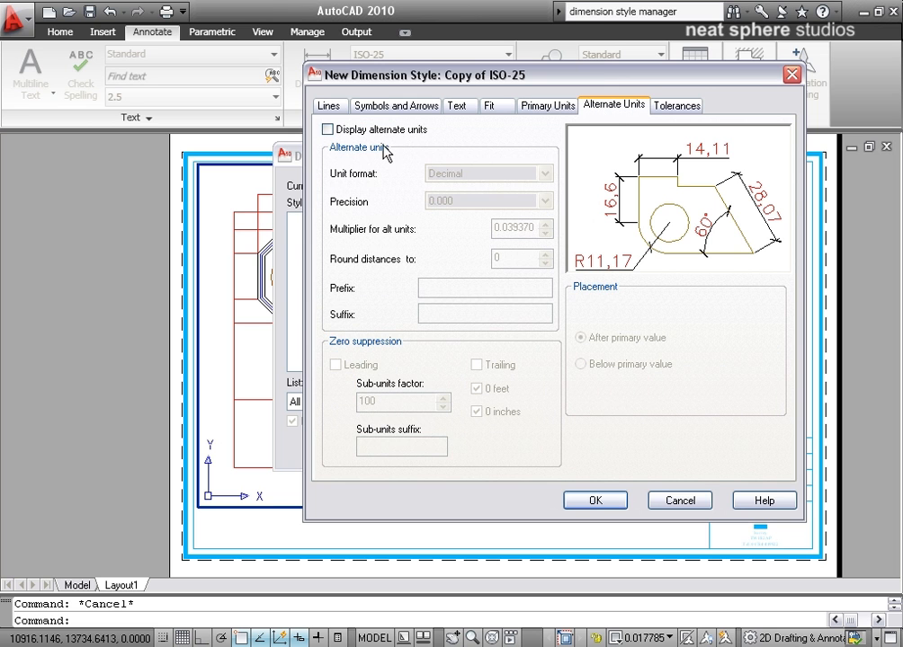
click(328, 130)
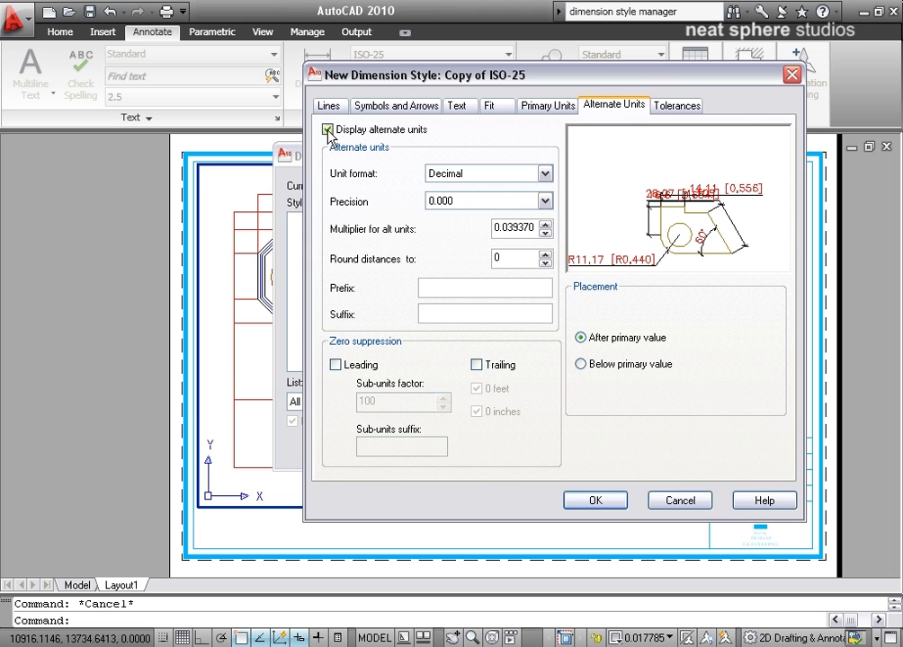
click(328, 129)
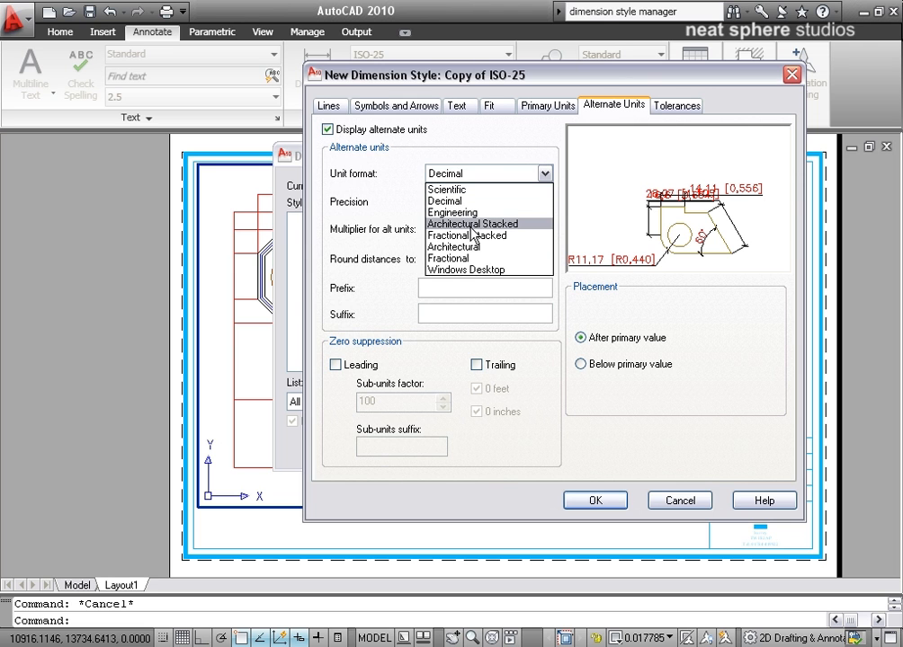
click(472, 223)
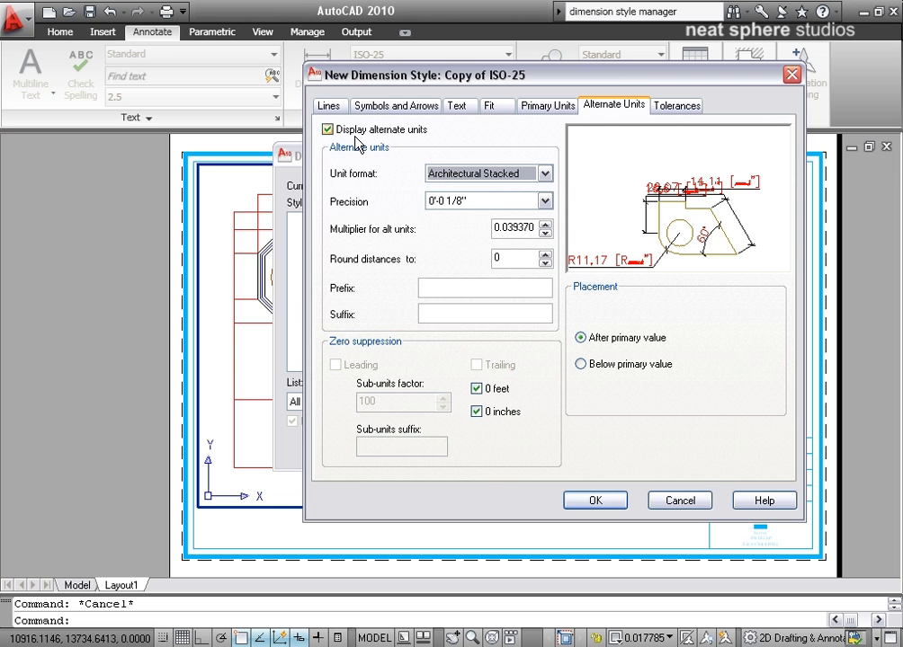
- Turn off alternate units and set Deviation tolerances: upper 5, lower 4, Bottom position
click(328, 128)
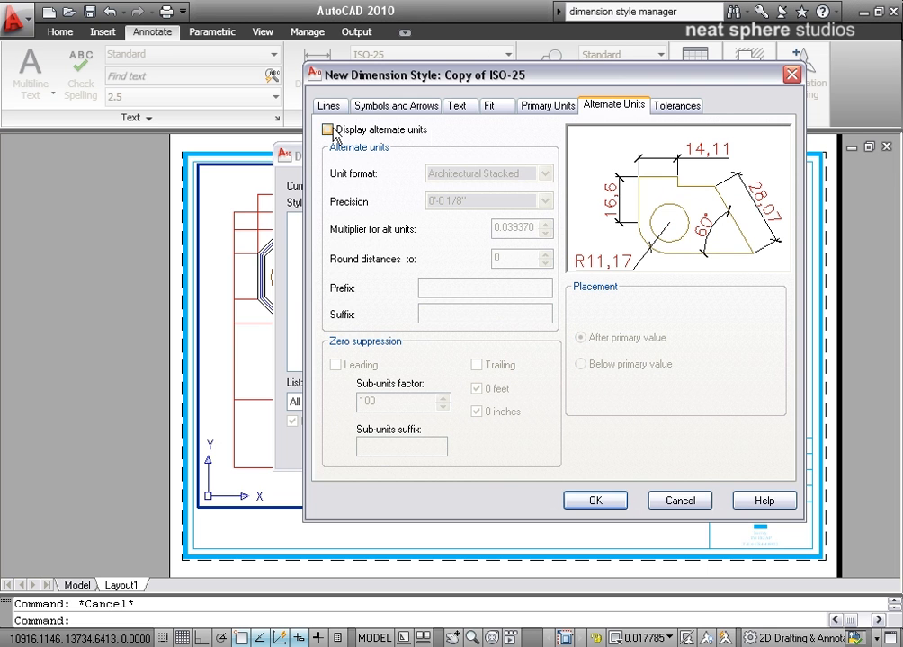
click(675, 105)
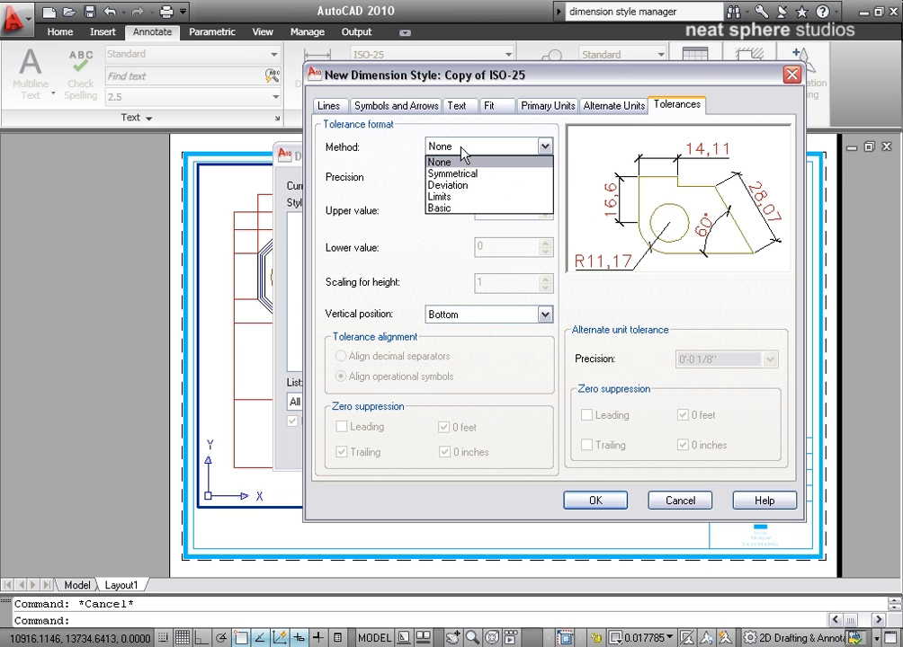
mouse_move(467, 185)
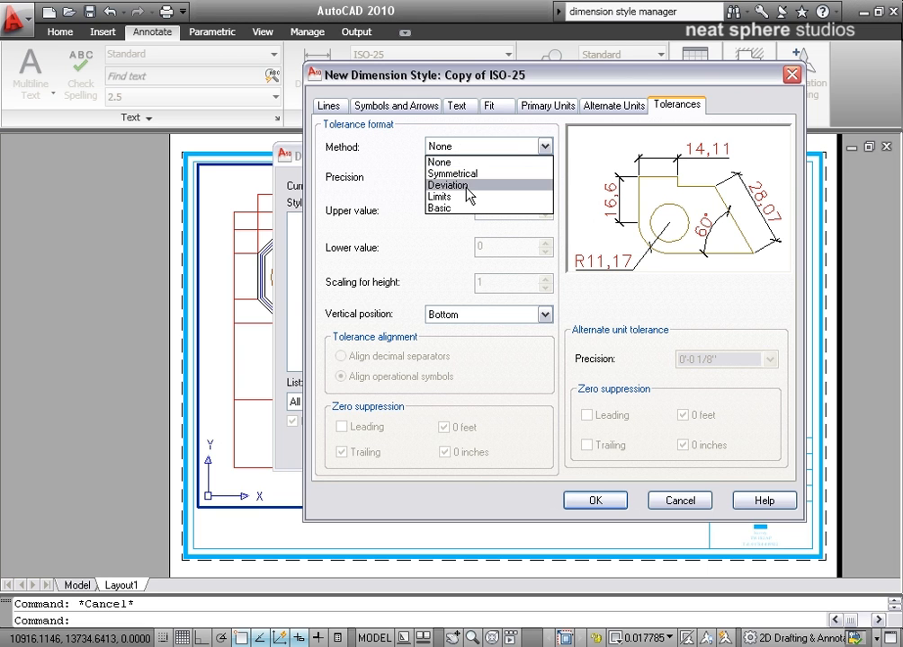
click(448, 185)
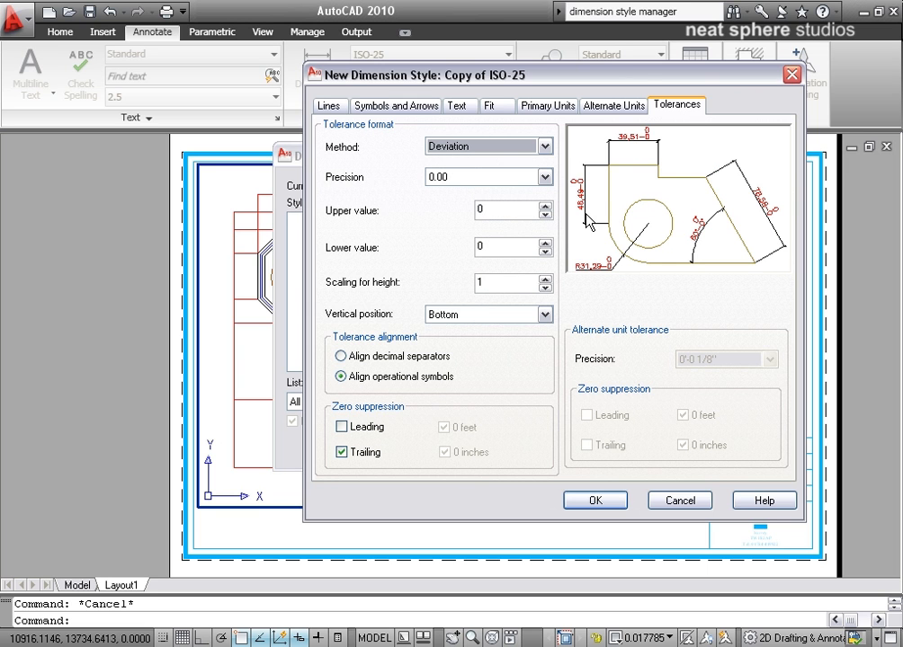
mouse_move(365, 221)
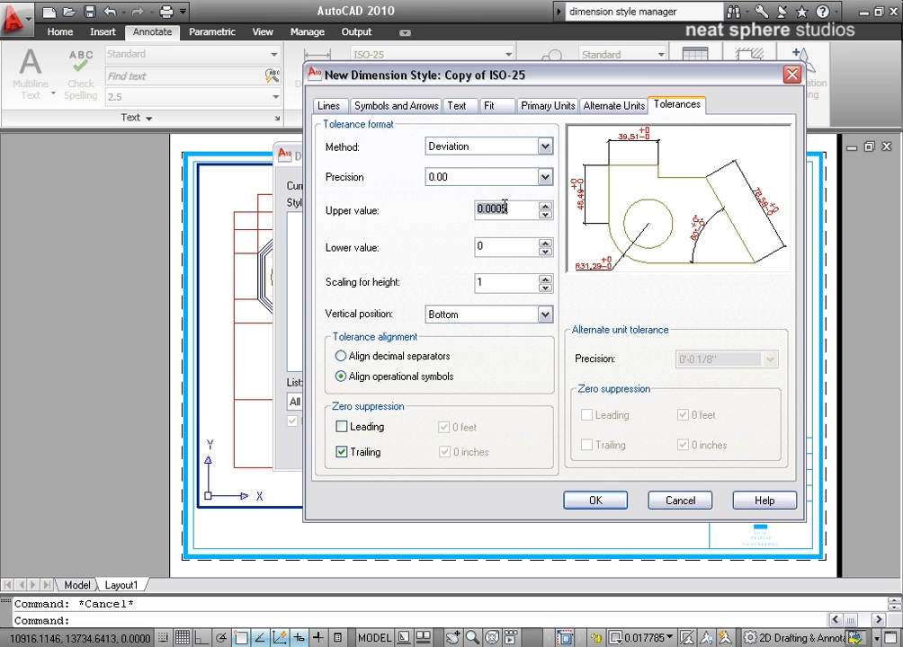
text(5)
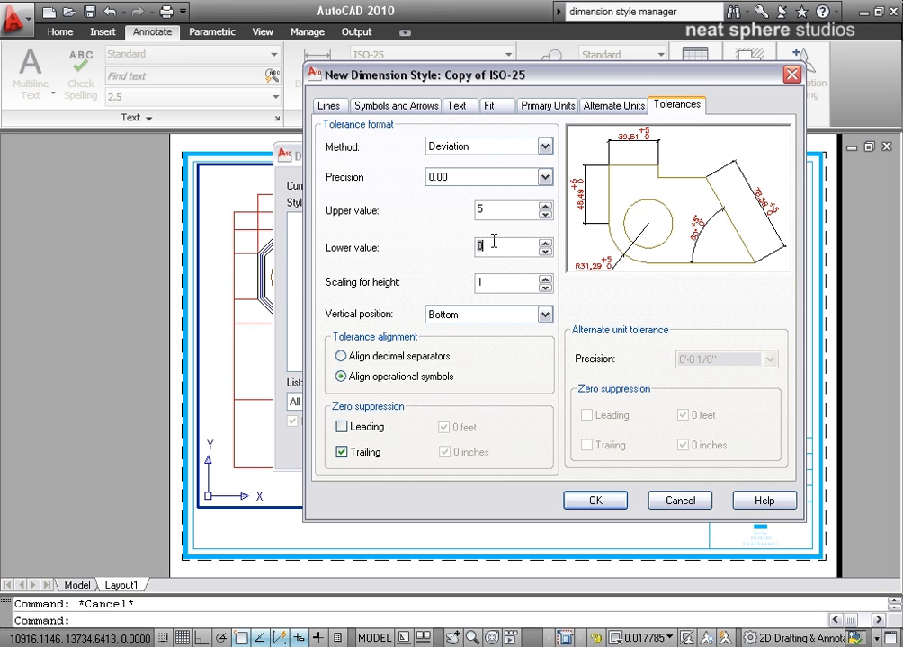
text(4)
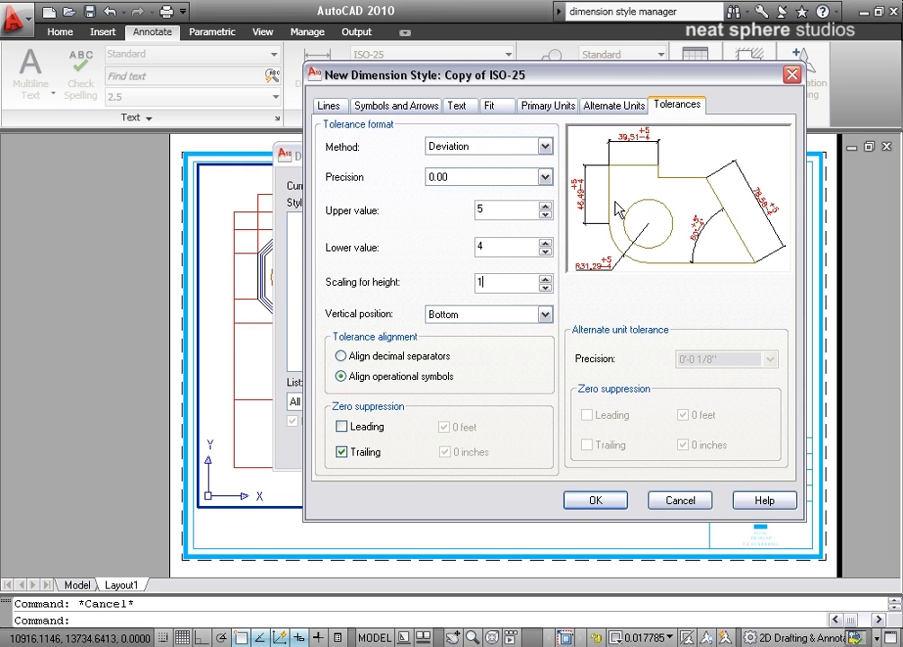
mouse_move(399, 290)
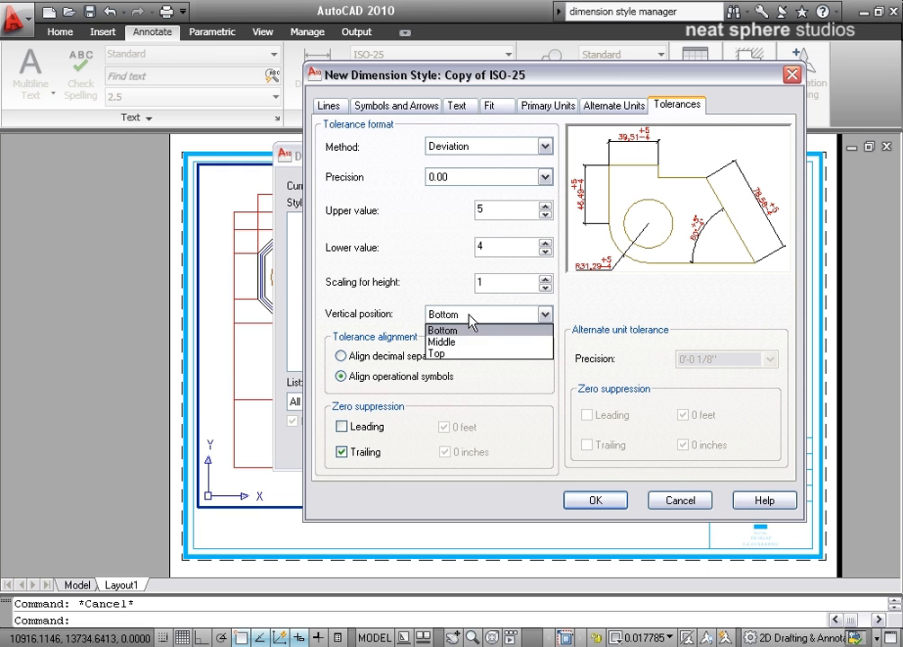
click(440, 342)
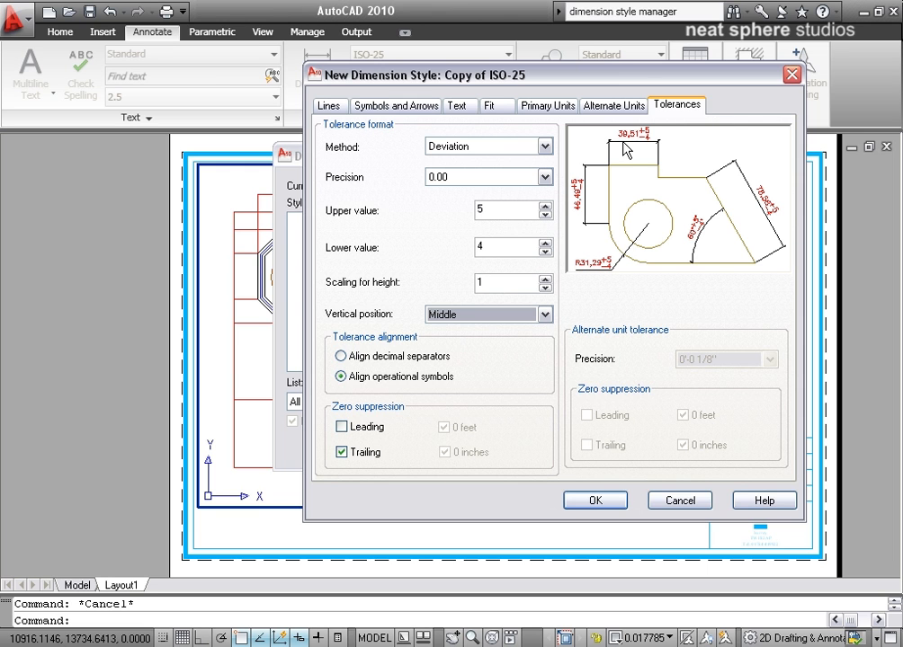
mouse_move(648, 147)
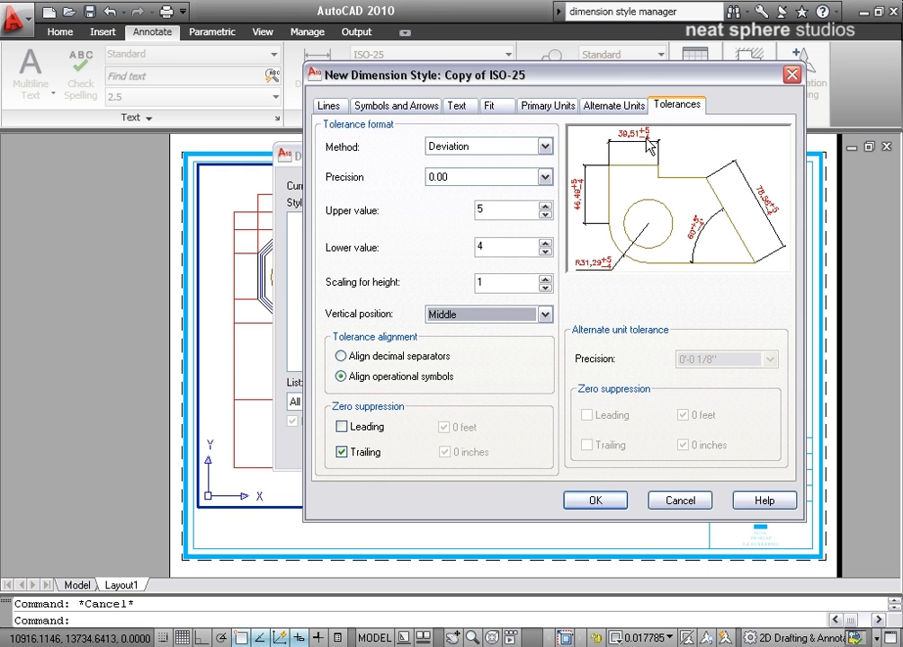
mouse_move(493, 299)
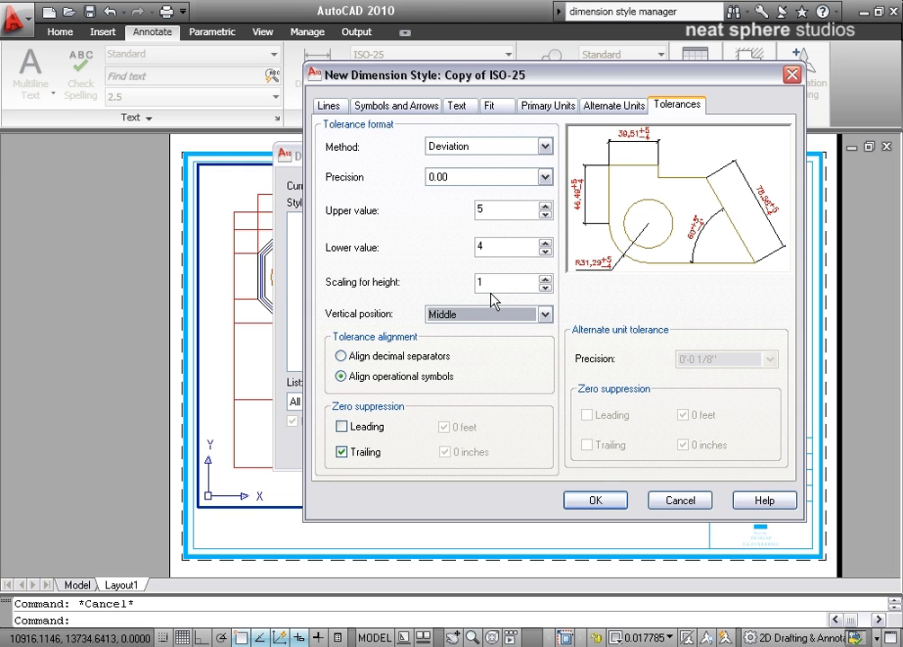
click(488, 314)
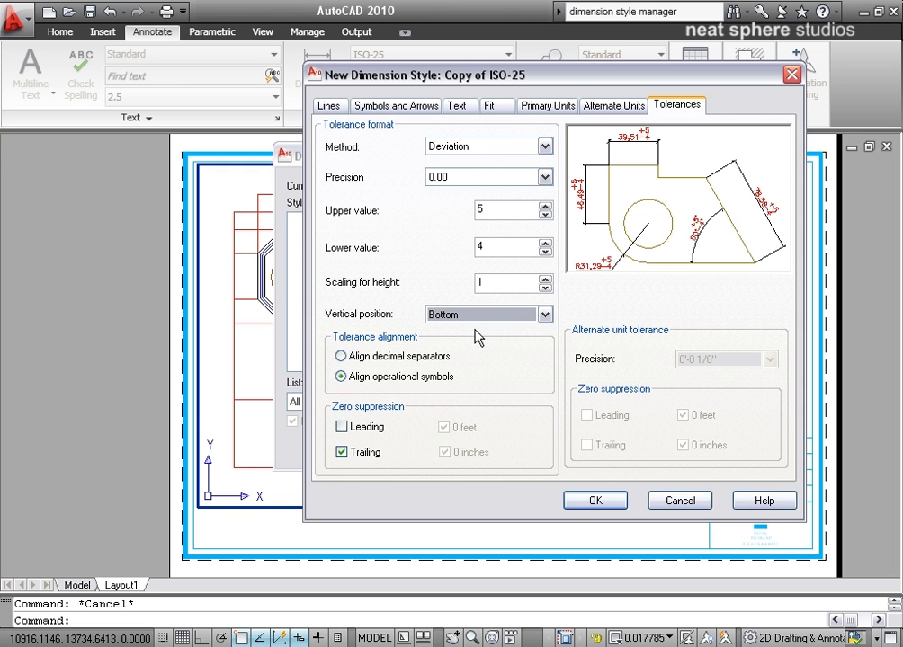
mouse_move(540, 247)
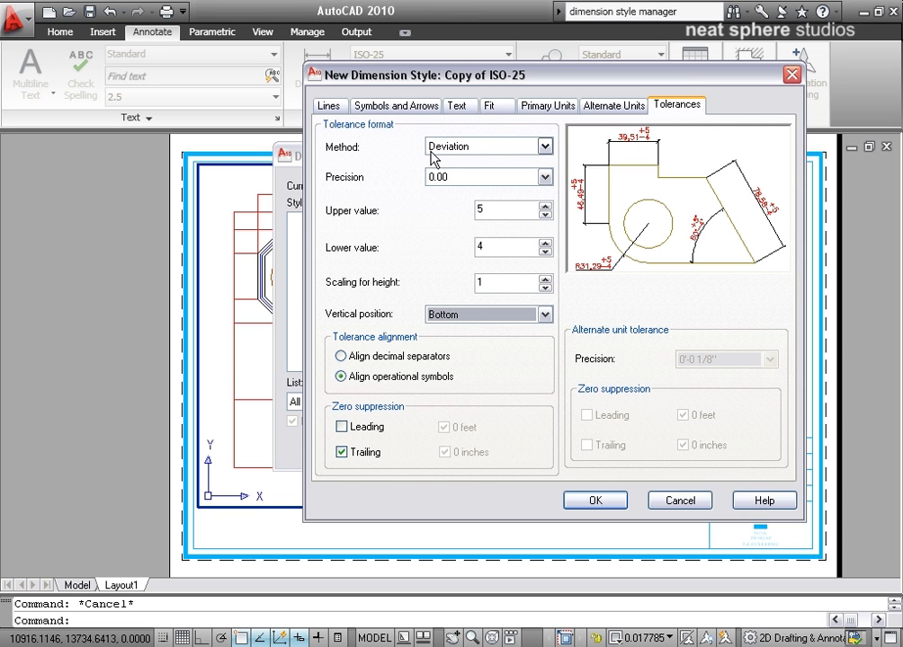
mouse_move(502, 158)
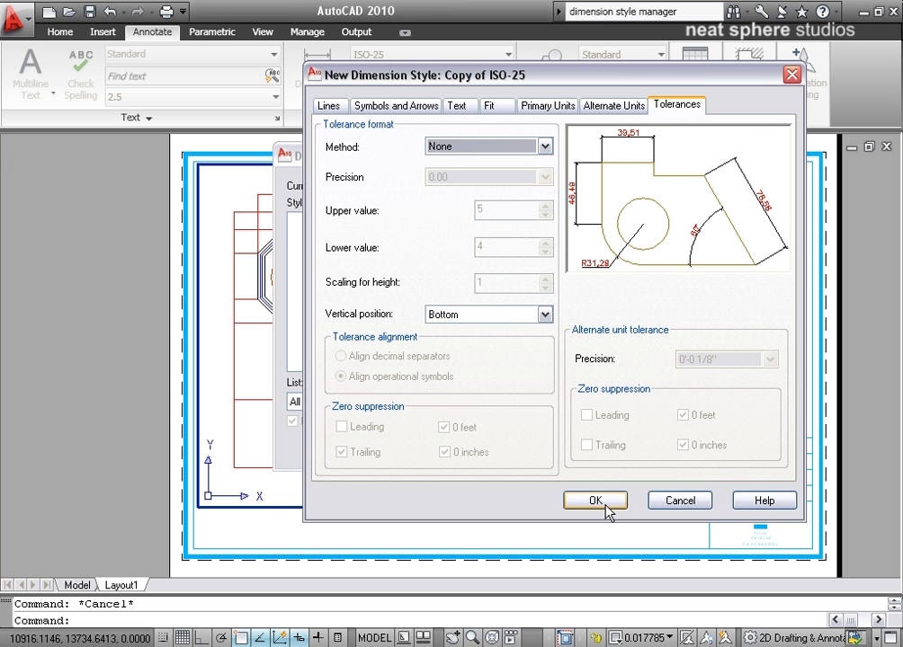
- Save Copy of ISO-25 as the current style and close the Dimension Style Manager
click(595, 500)
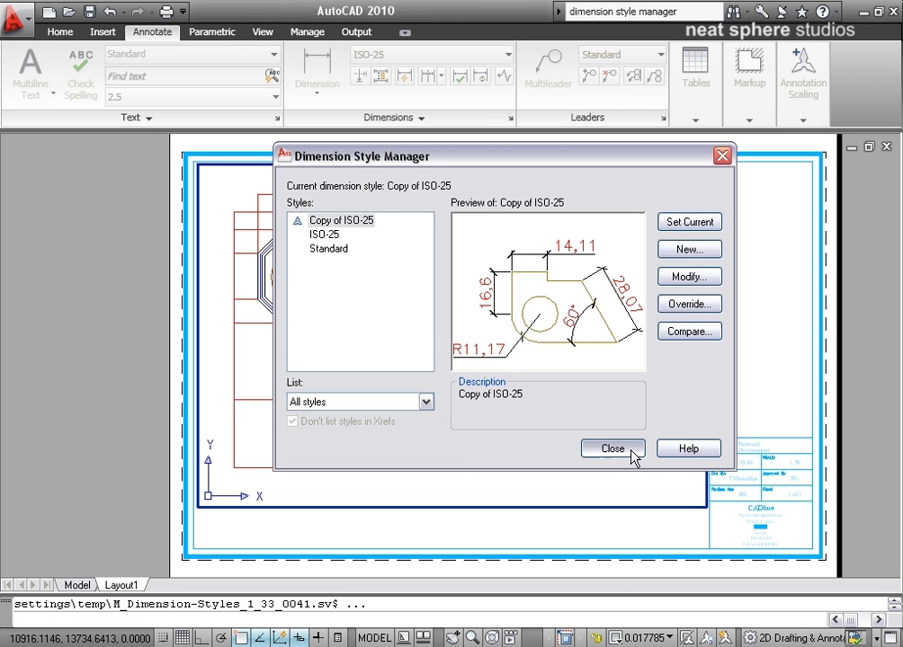
click(612, 448)
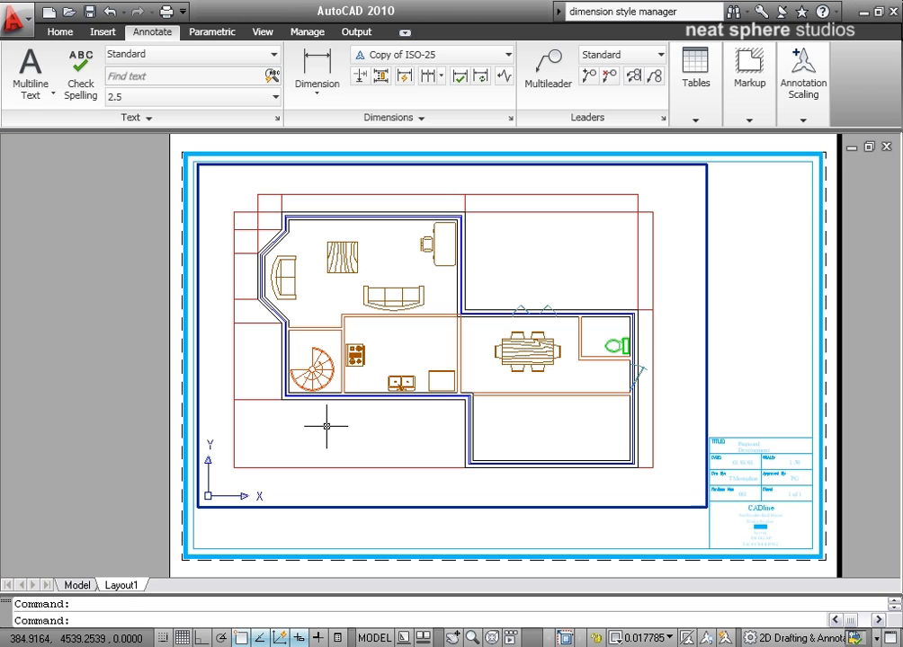
mouse_move(326, 423)
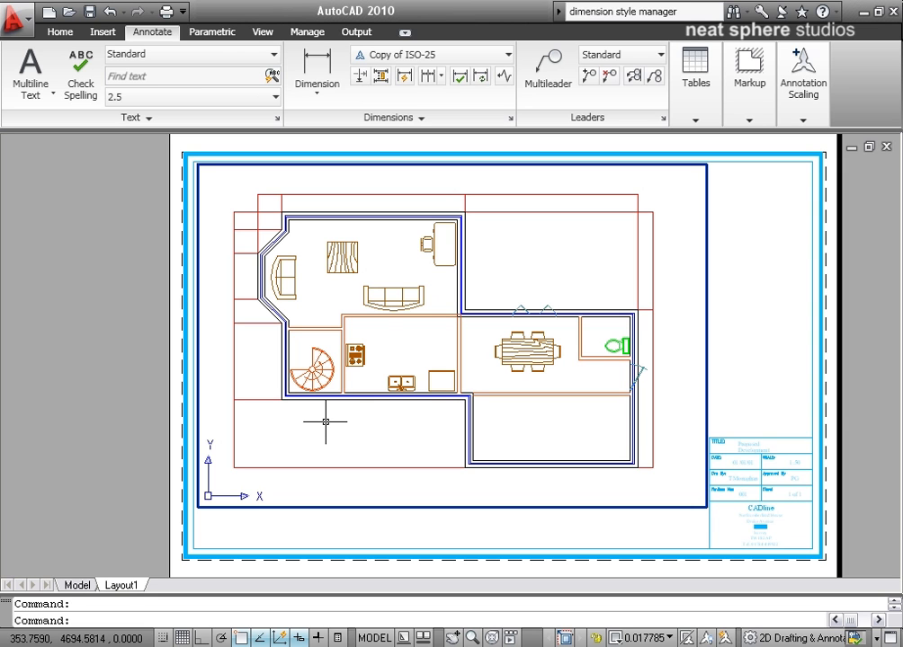
mouse_move(342, 416)
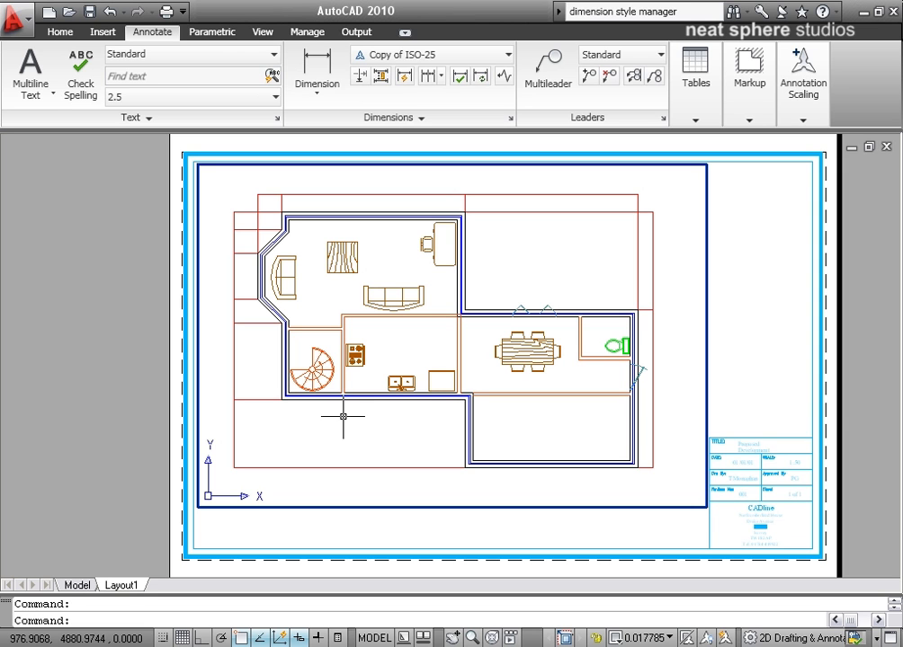
mouse_move(245, 196)
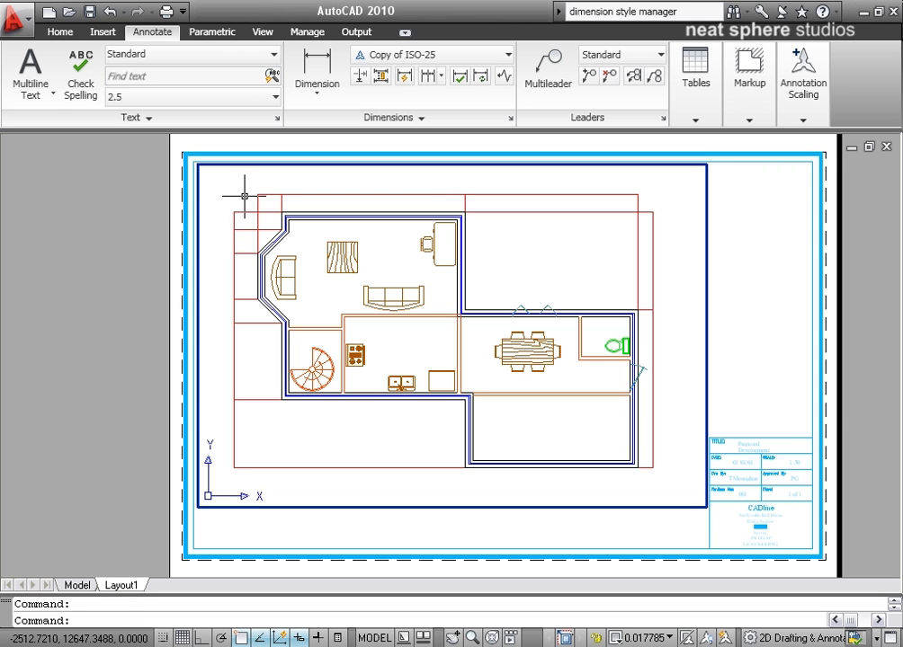
- Window-select the vertical dimension chain on the plan's left side, then press Esc
drag(245, 196, 225, 499)
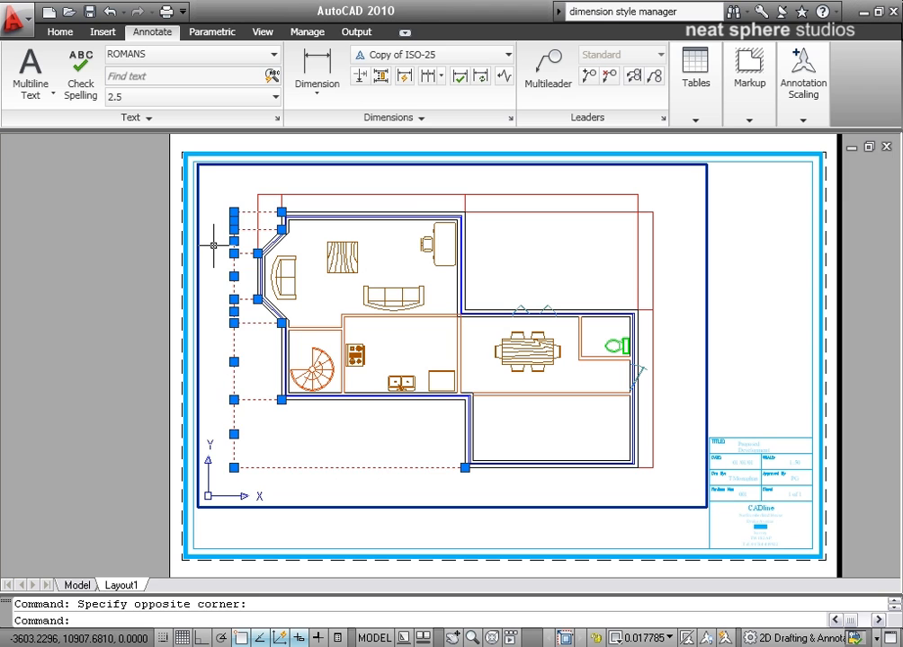
key(Escape)
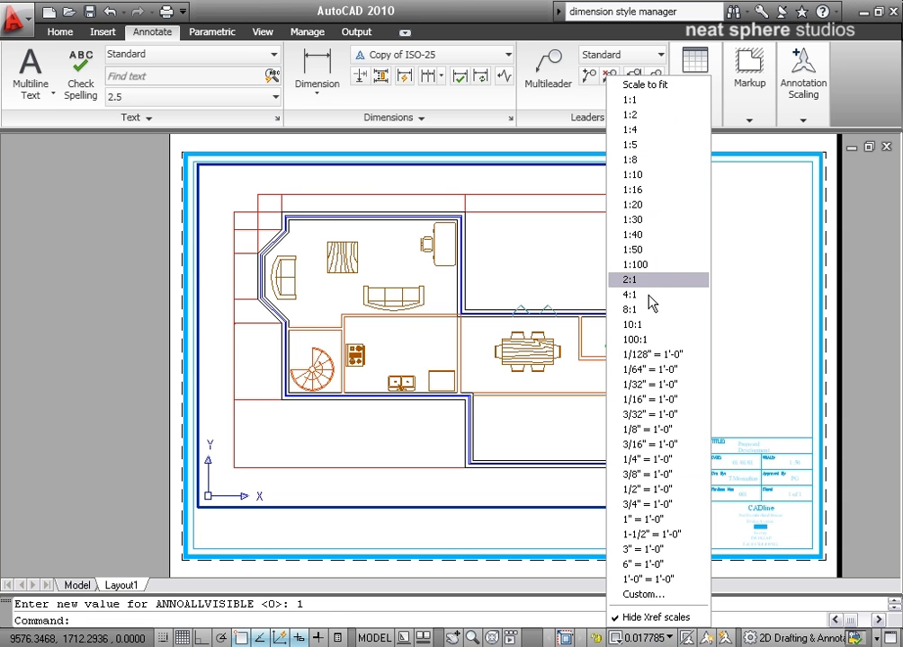
- Set the viewport scale to 1:50 to display the left-side dimensions 600, 850, 1630, 850, 2700, 2400
click(632, 249)
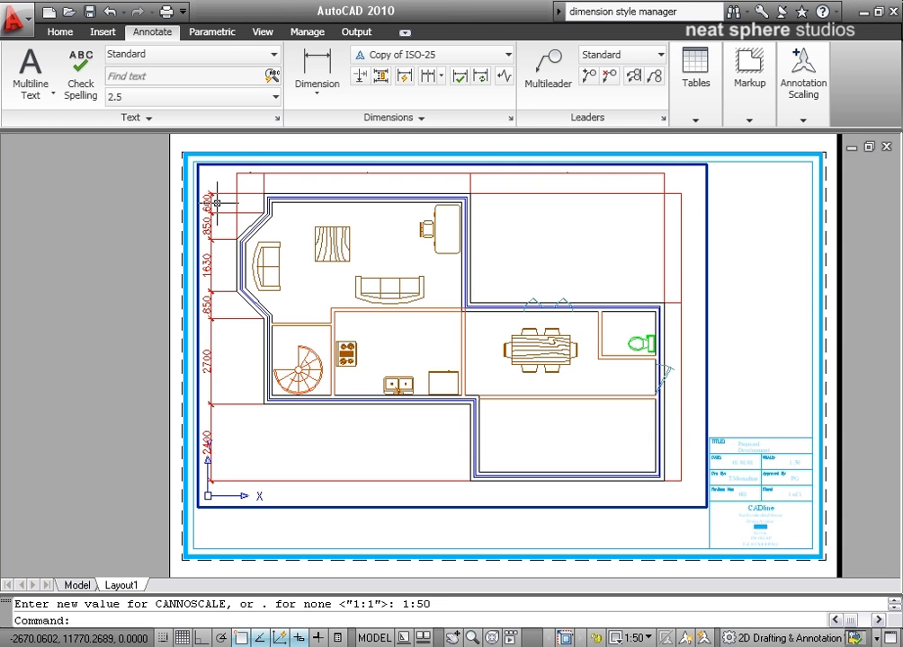
mouse_move(211, 200)
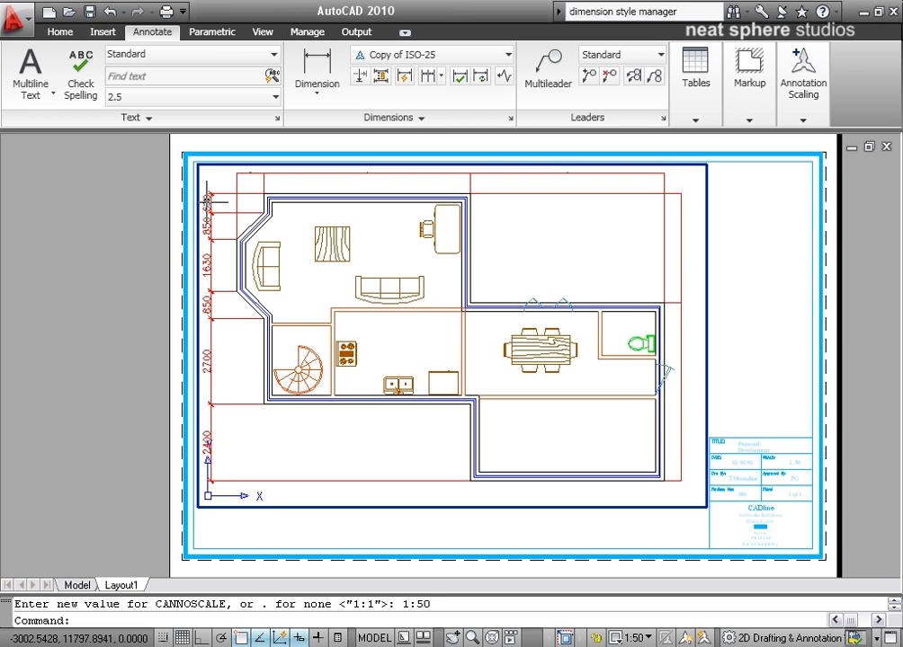
click(207, 355)
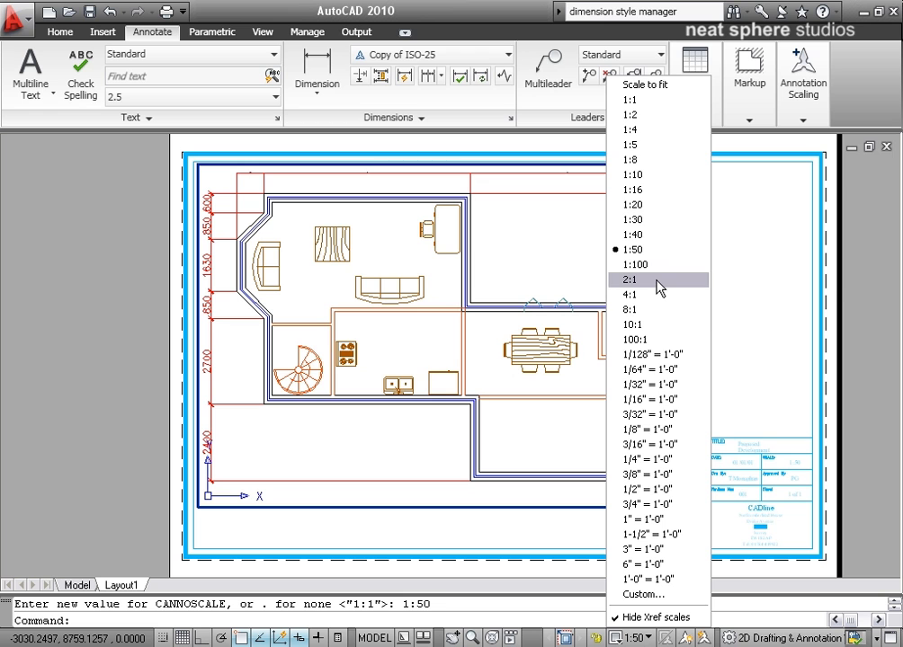
- Switch the viewport scale to 1:100, then return it to 1:50, with dimension text unchanged in size
click(633, 264)
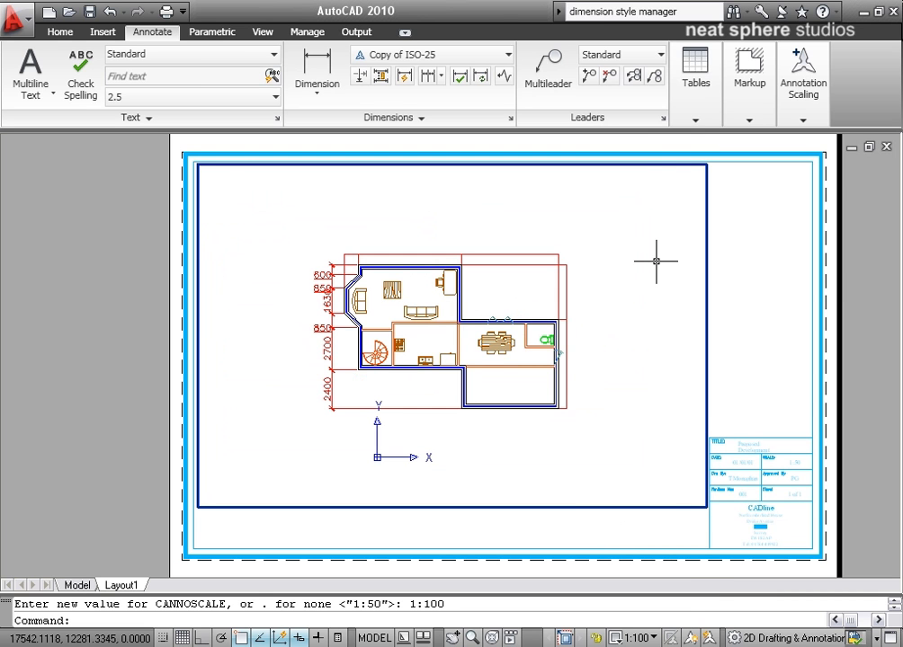
mouse_move(319, 250)
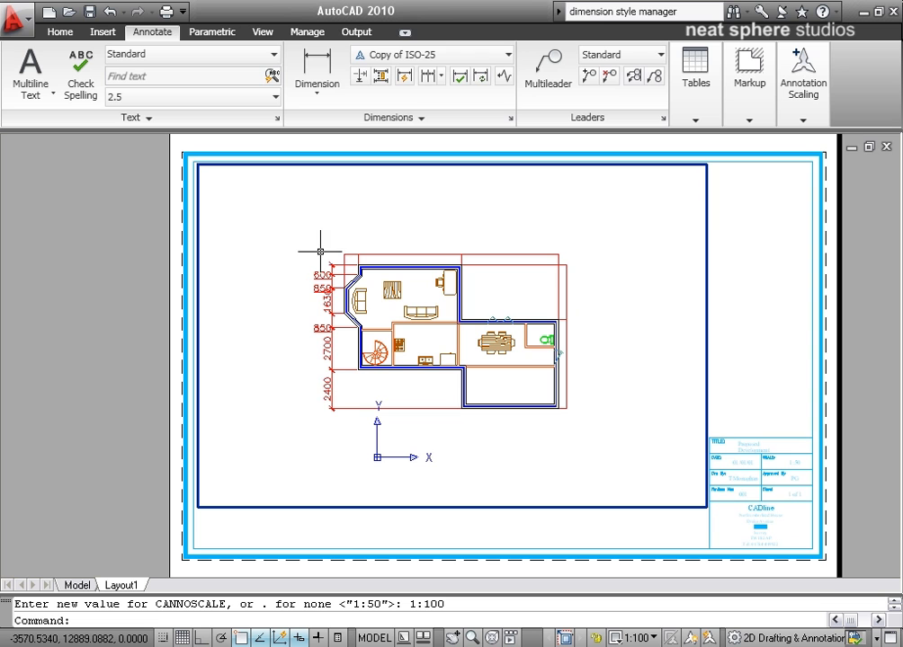
mouse_move(434, 383)
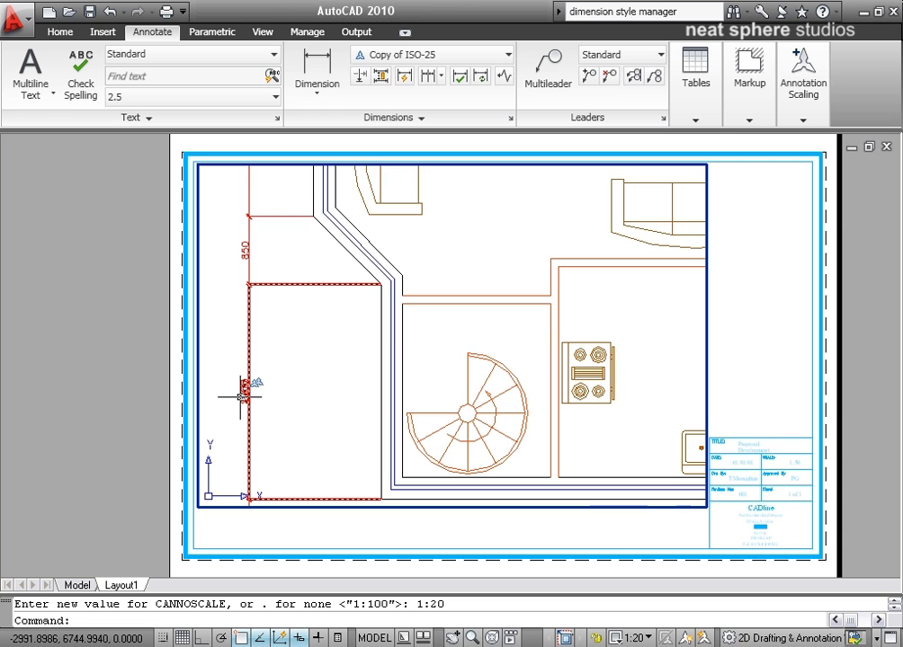
click(629, 638)
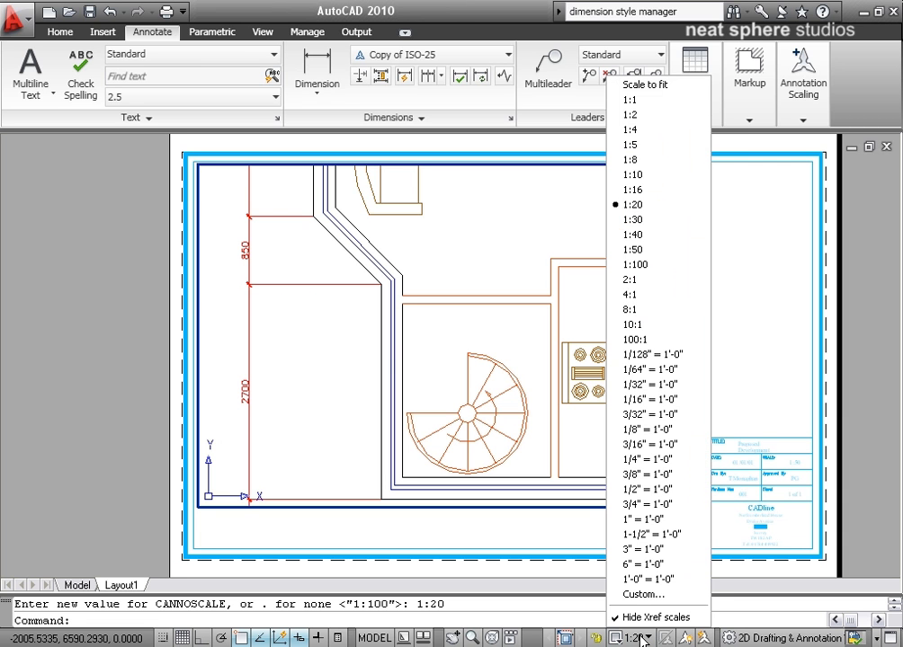
mouse_move(632, 249)
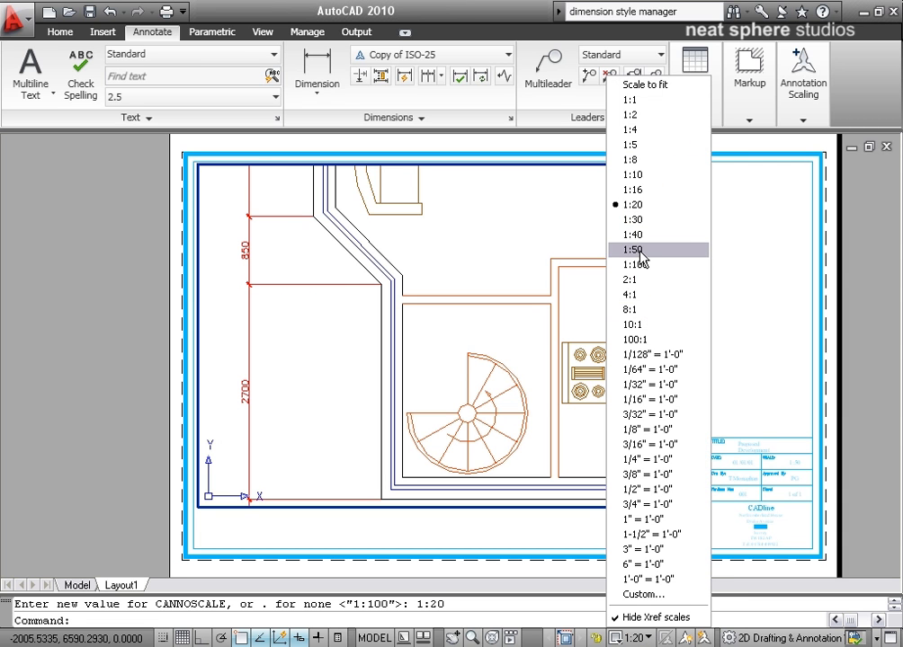
click(632, 249)
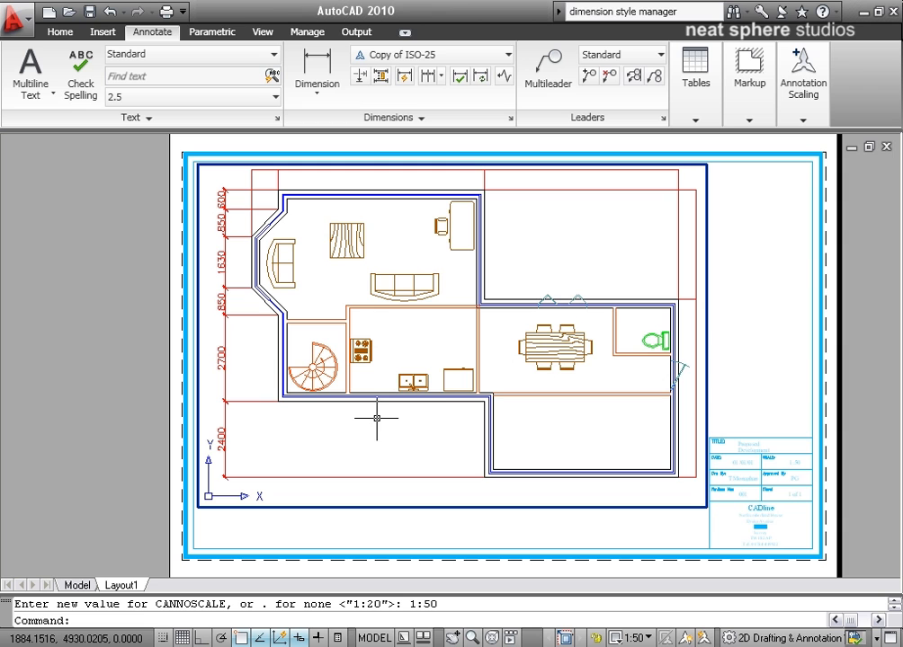
mouse_move(378, 414)
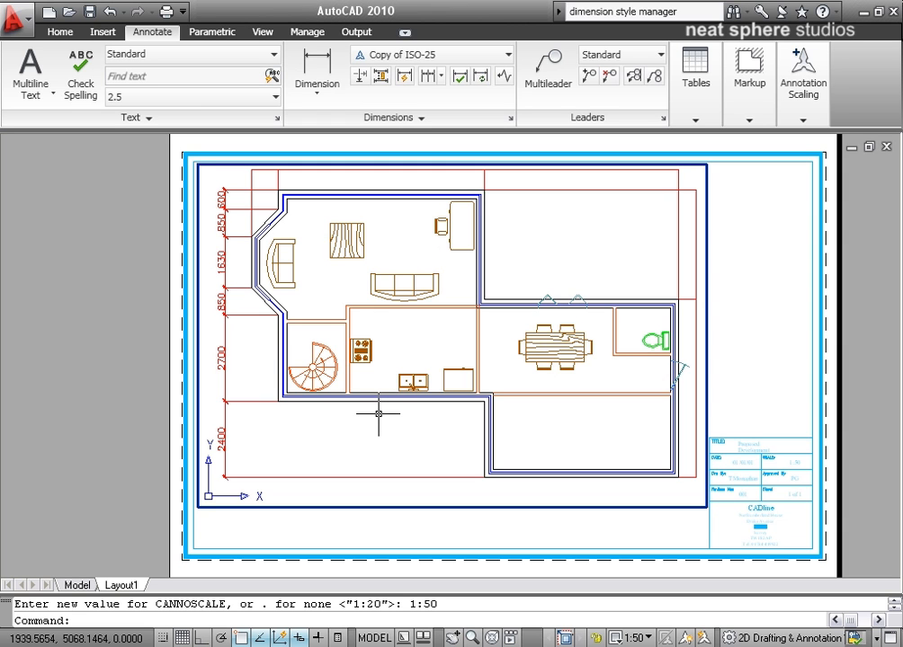